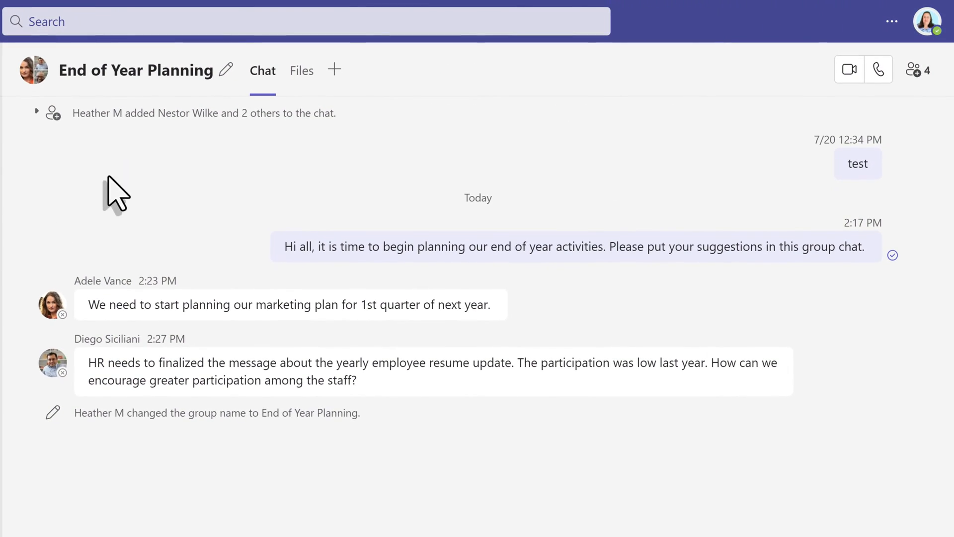
{"action": "mouse_move", "coordinate": [244, 200]}
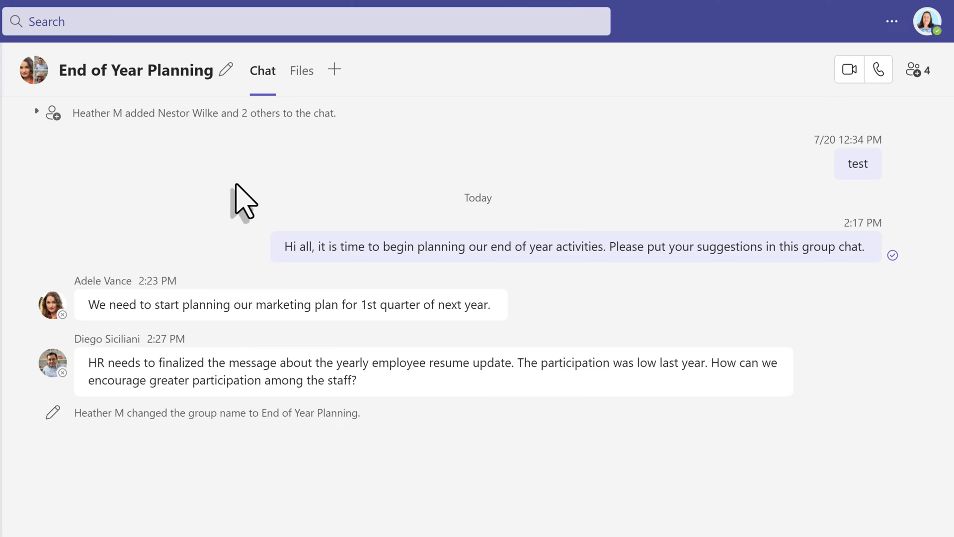
{"action": "mouse_move", "coordinate": [666, 247]}
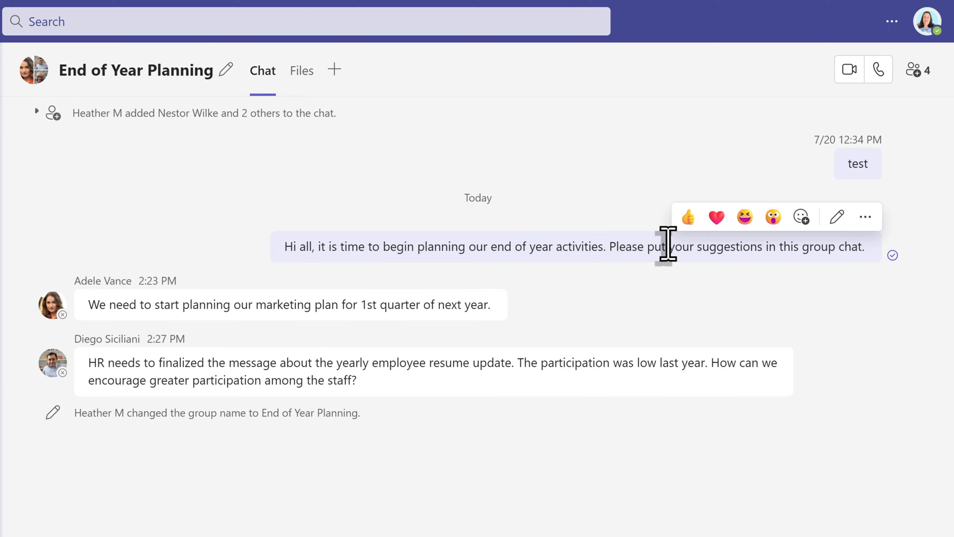
{"action": "mouse_move", "coordinate": [625, 252]}
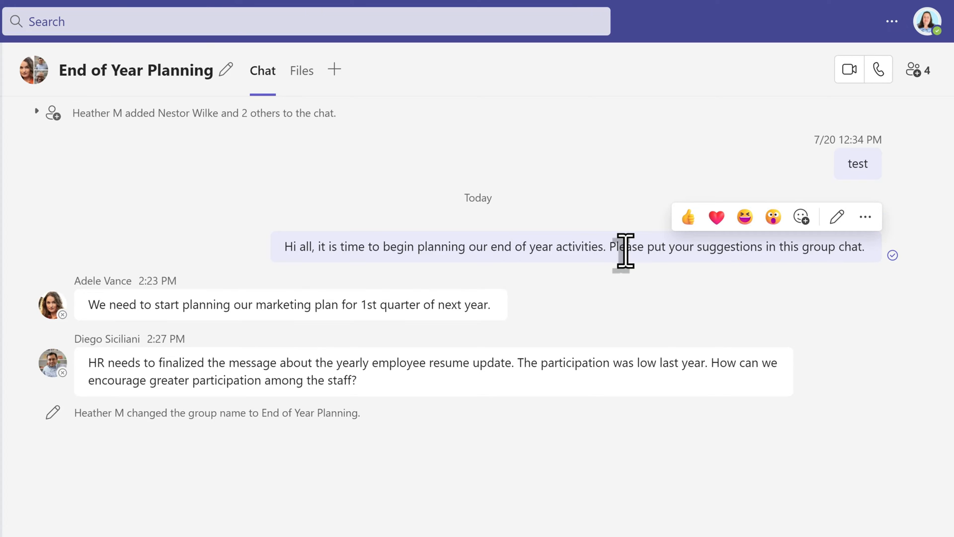
{"action": "mouse_move", "coordinate": [697, 247]}
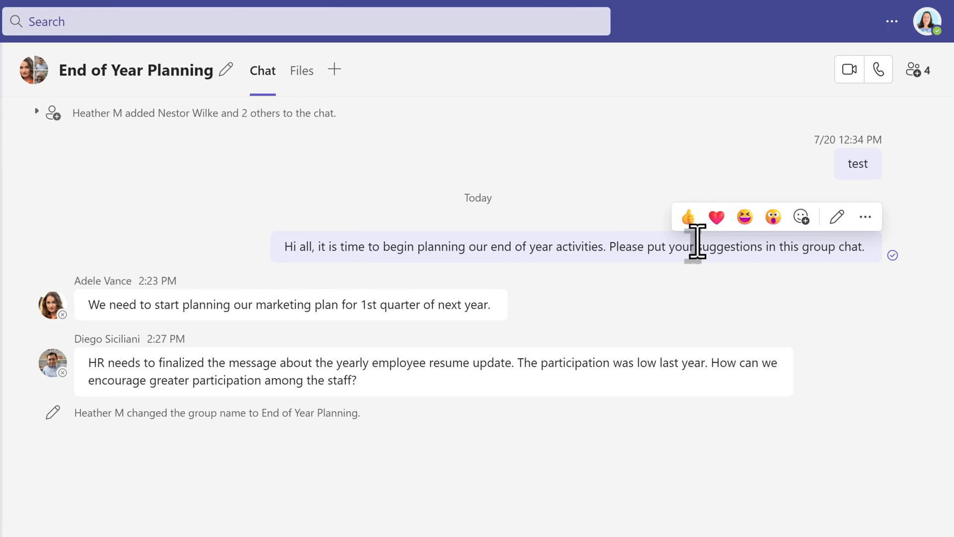
{"action": "mouse_move", "coordinate": [745, 217]}
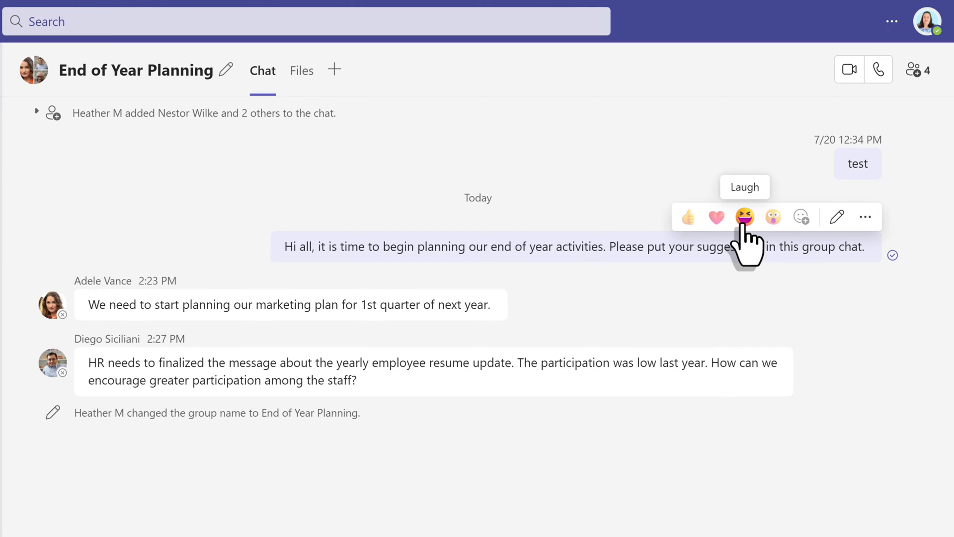
{"action": "mouse_move", "coordinate": [774, 216]}
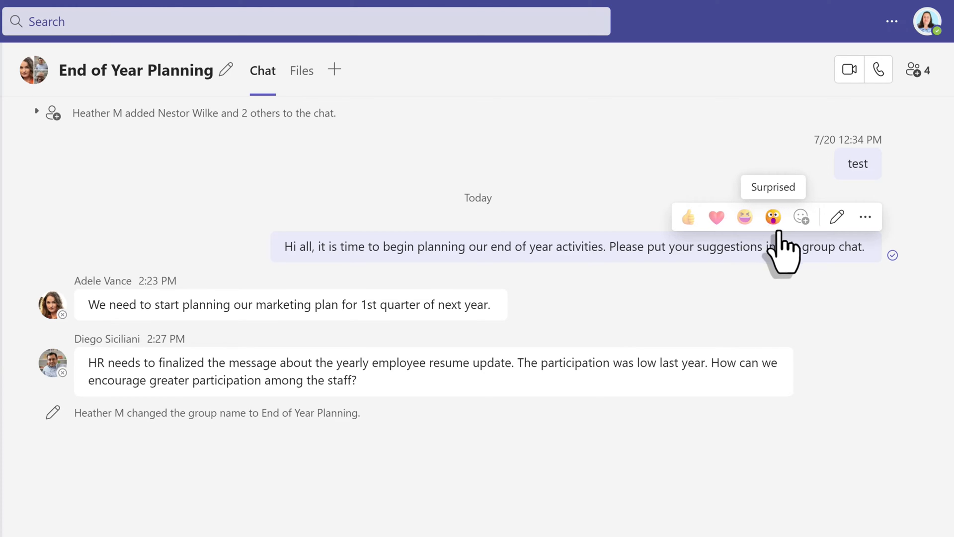
{"action": "mouse_move", "coordinate": [802, 216]}
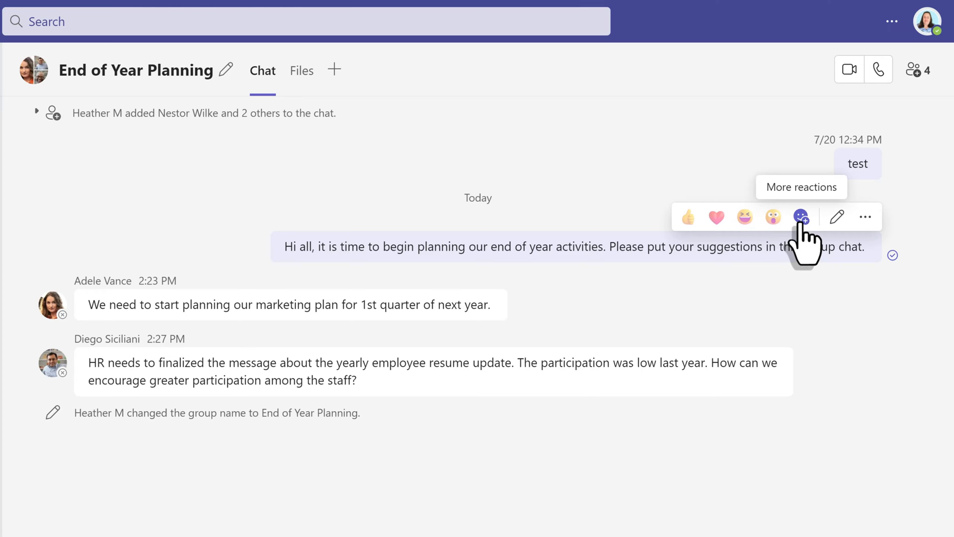
{"action": "mouse_move", "coordinate": [803, 250]}
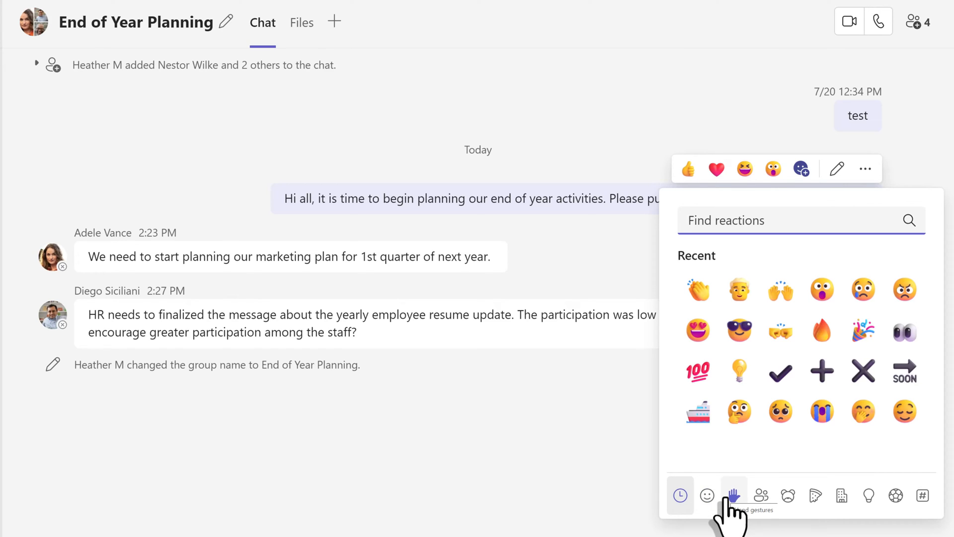
Edit the planning message to end with 'by the end of the week.' and save it.
{"action": "scroll", "scroll_direction": "down", "scroll_amount": 3}
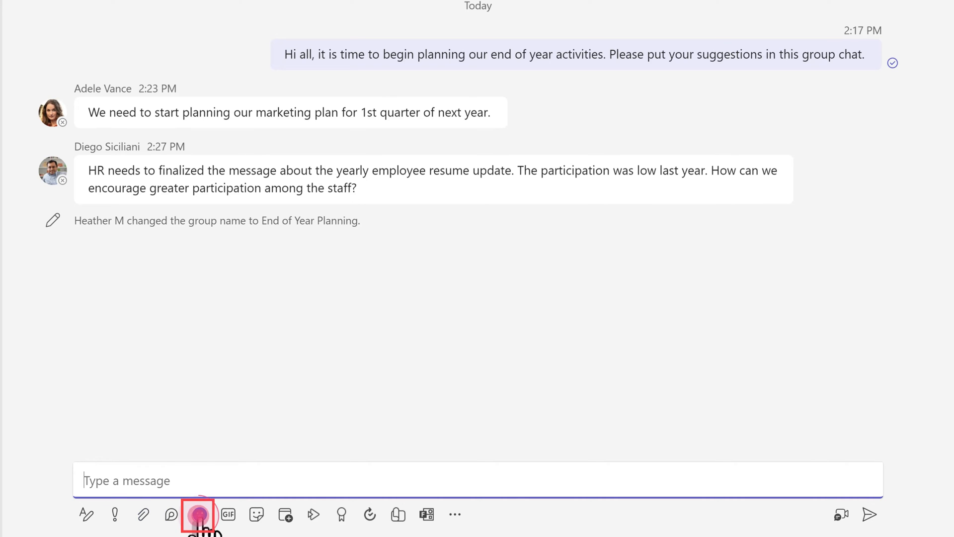
{"action": "left_click", "coordinate": [197, 514]}
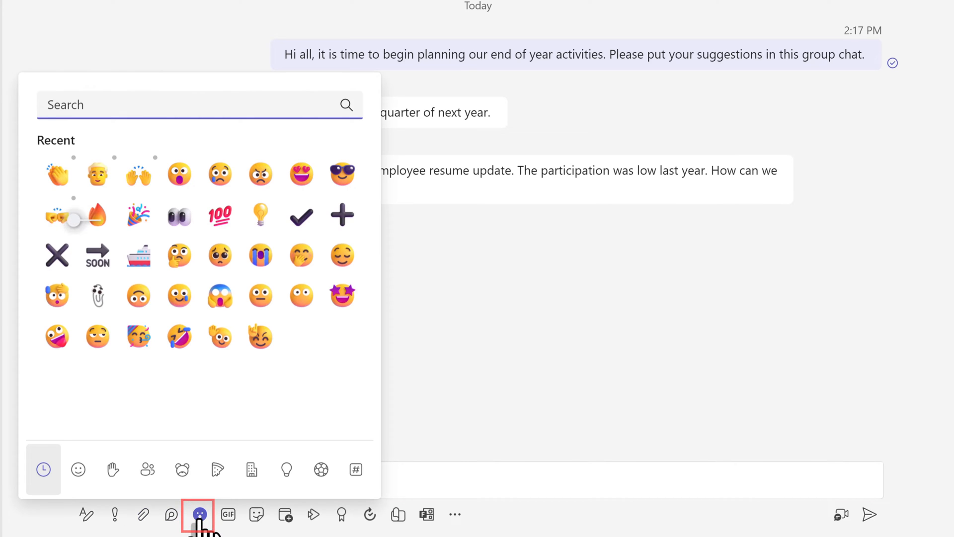
{"action": "mouse_move", "coordinate": [104, 177]}
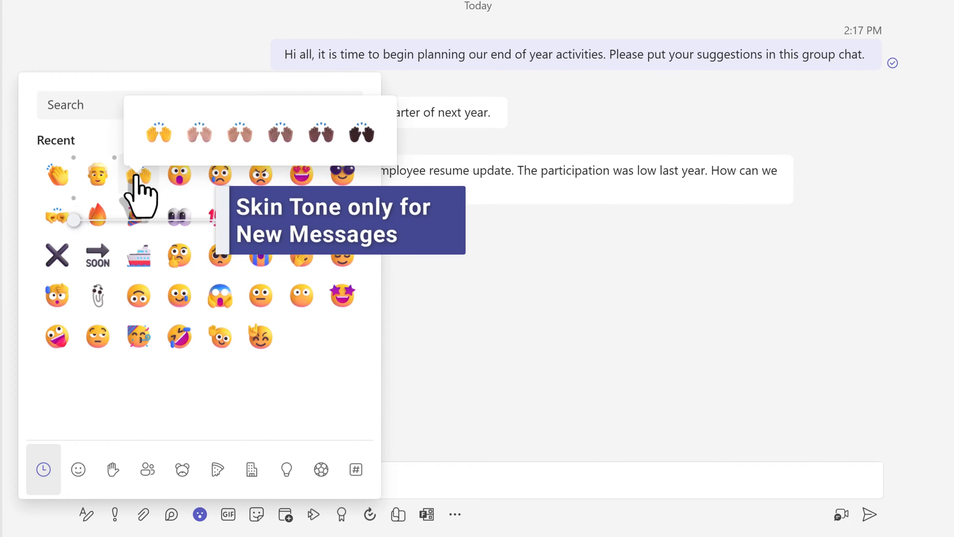
{"action": "mouse_move", "coordinate": [280, 132]}
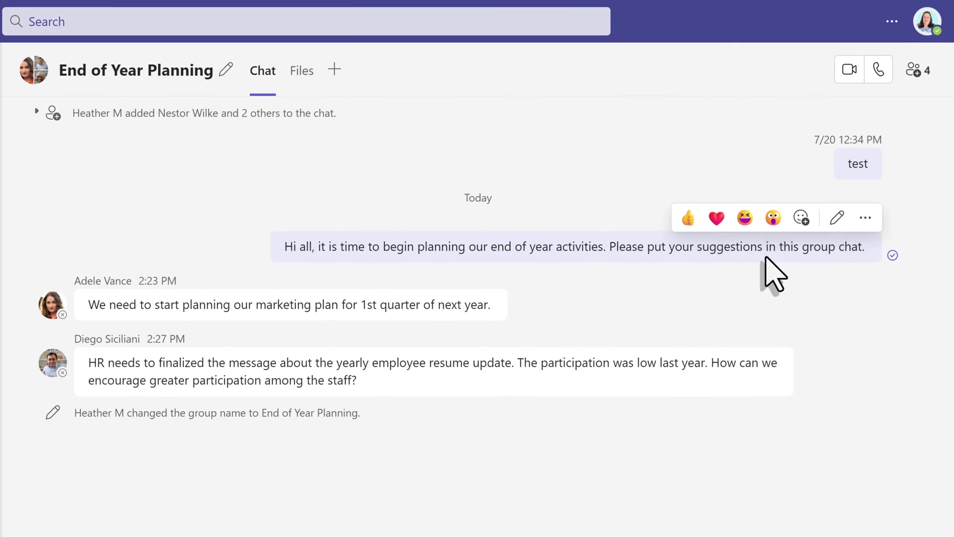
{"action": "mouse_move", "coordinate": [837, 253]}
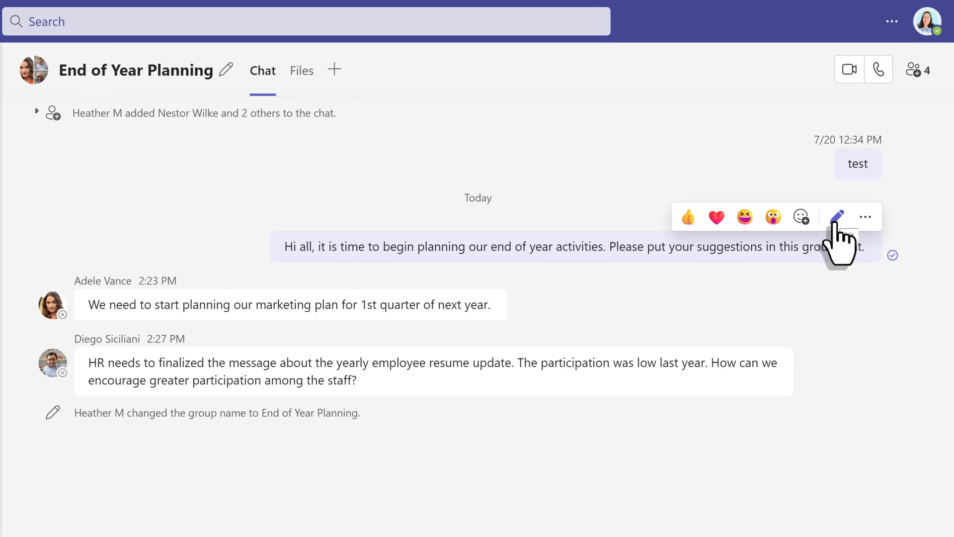
{"action": "mouse_move", "coordinate": [837, 249]}
{"action": "type", "text": " by the "}
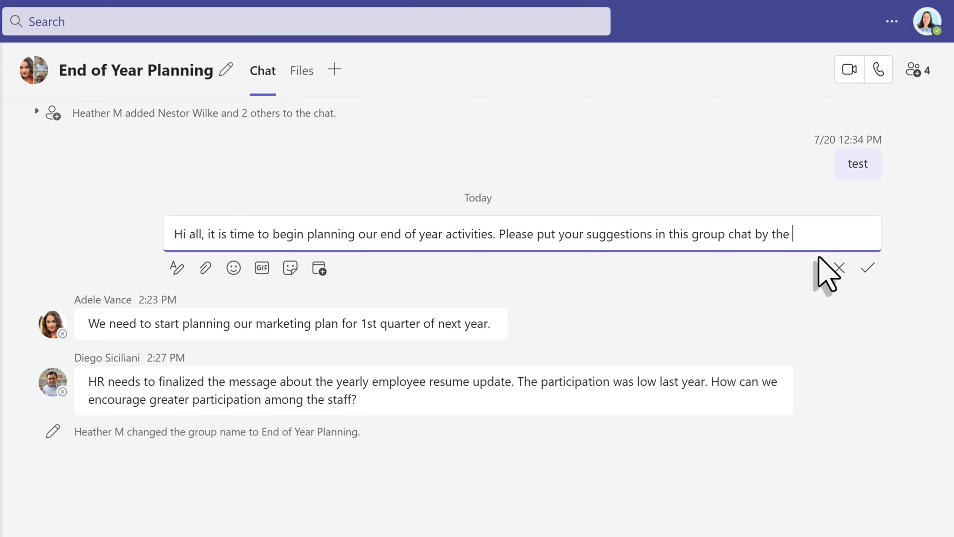
{"action": "type", "text": "end of the week."}
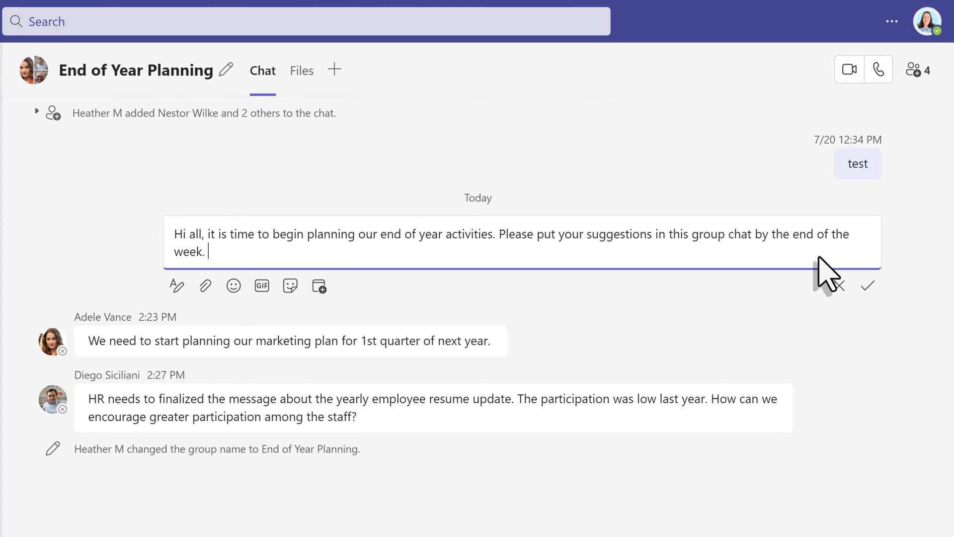
{"action": "left_click", "coordinate": [869, 286]}
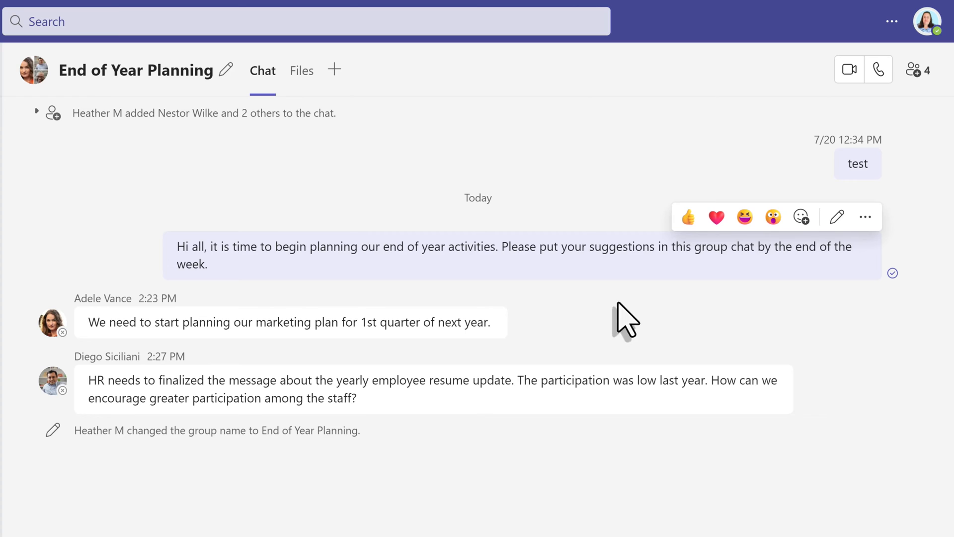
{"action": "mouse_move", "coordinate": [697, 287]}
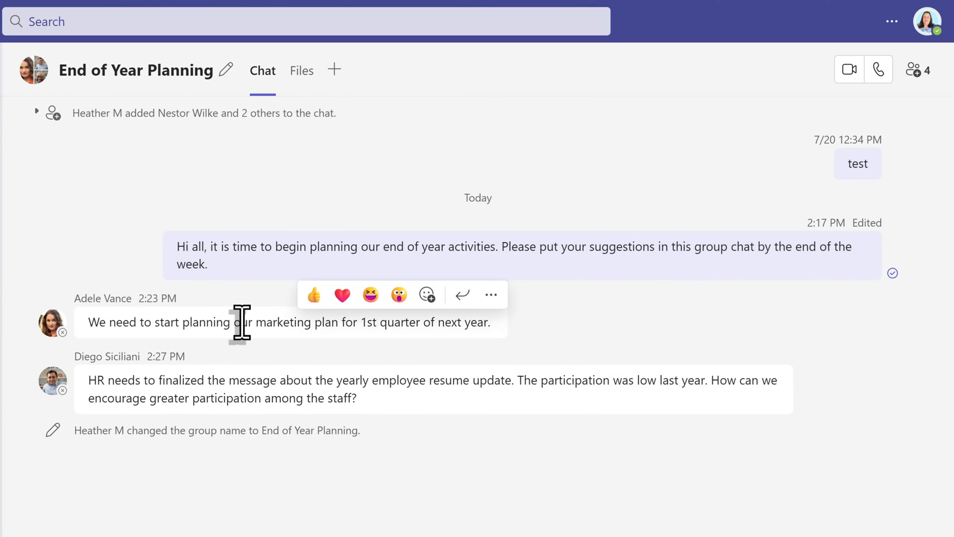
{"action": "mouse_move", "coordinate": [164, 350]}
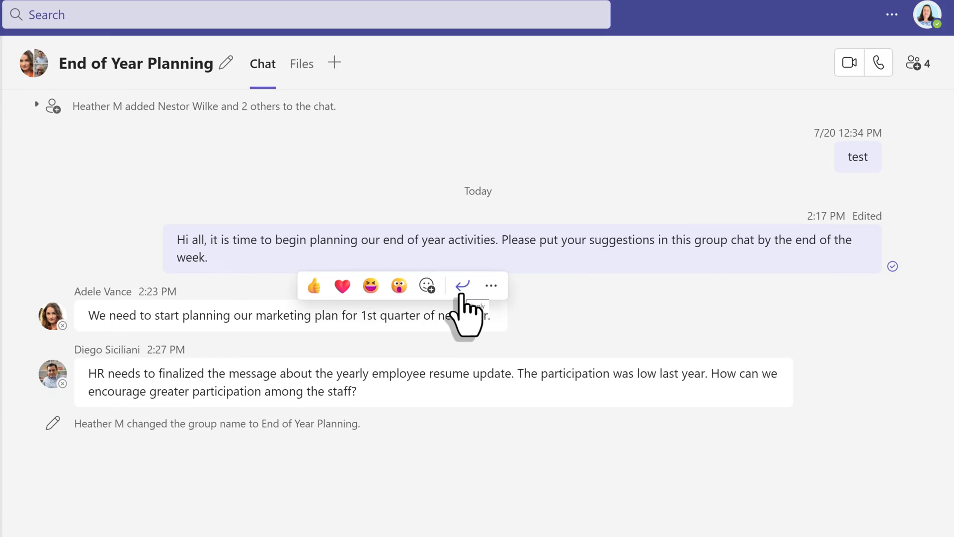
Reply to Adele Vance's marketing plan message asking 'When is this task due?'.
{"action": "scroll", "scroll_direction": "down", "scroll_amount": 3}
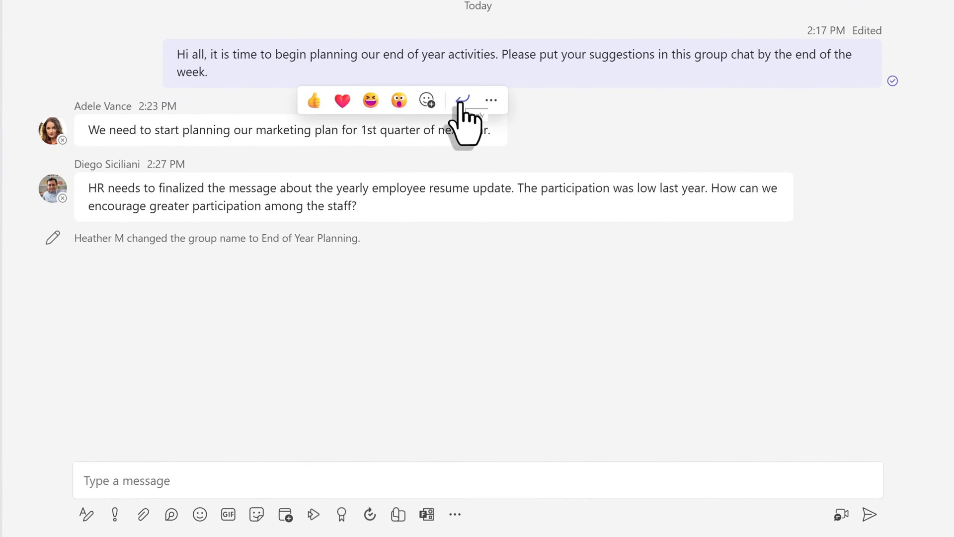
{"action": "left_click", "coordinate": [462, 100]}
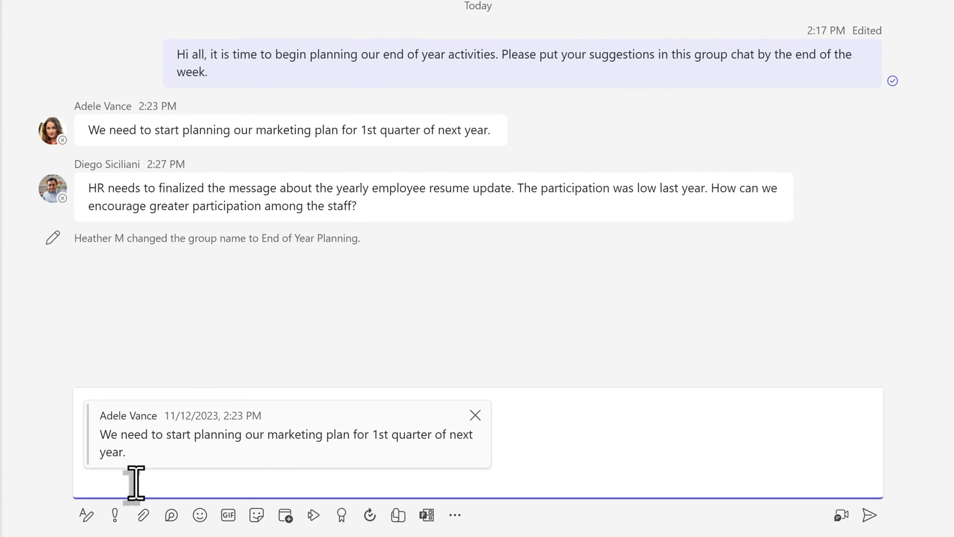
{"action": "type", "text": "When is this task due?"}
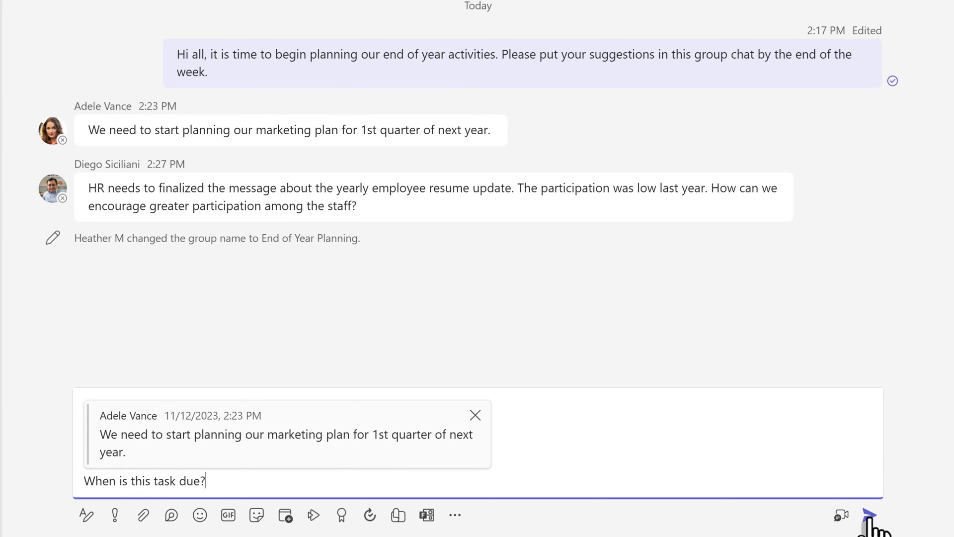
{"action": "left_click", "coordinate": [863, 217]}
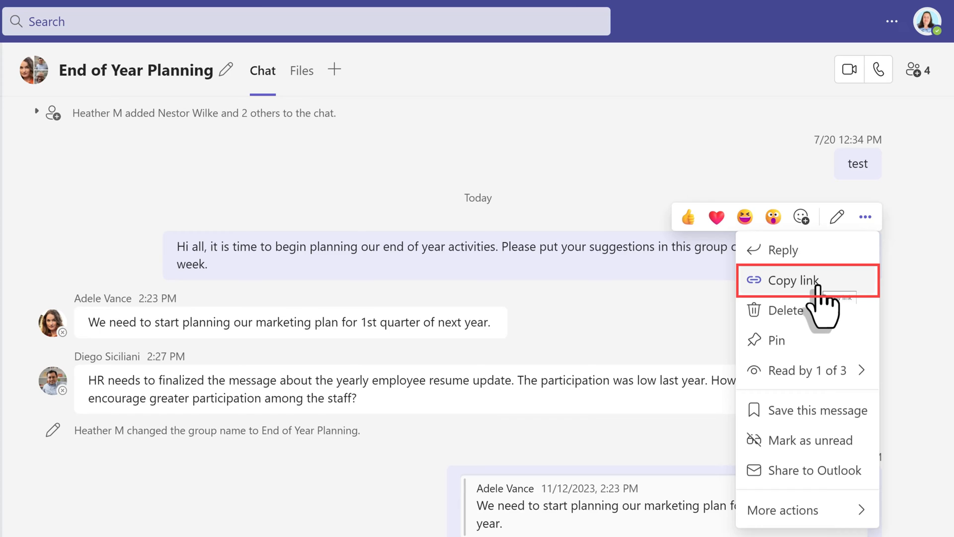
Copy a link to the opening planning message in the End of Year Planning chat.
{"action": "left_click", "coordinate": [792, 280]}
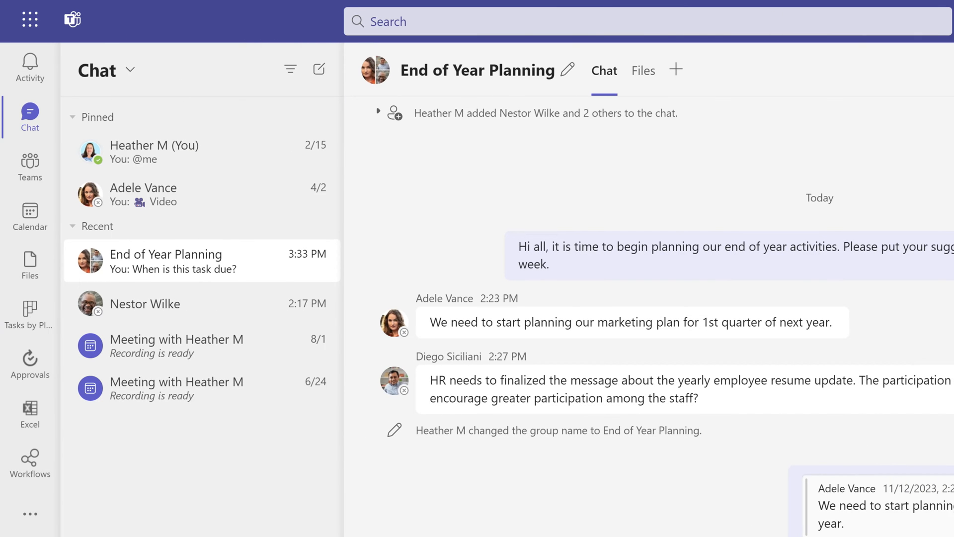
{"action": "mouse_move", "coordinate": [219, 359]}
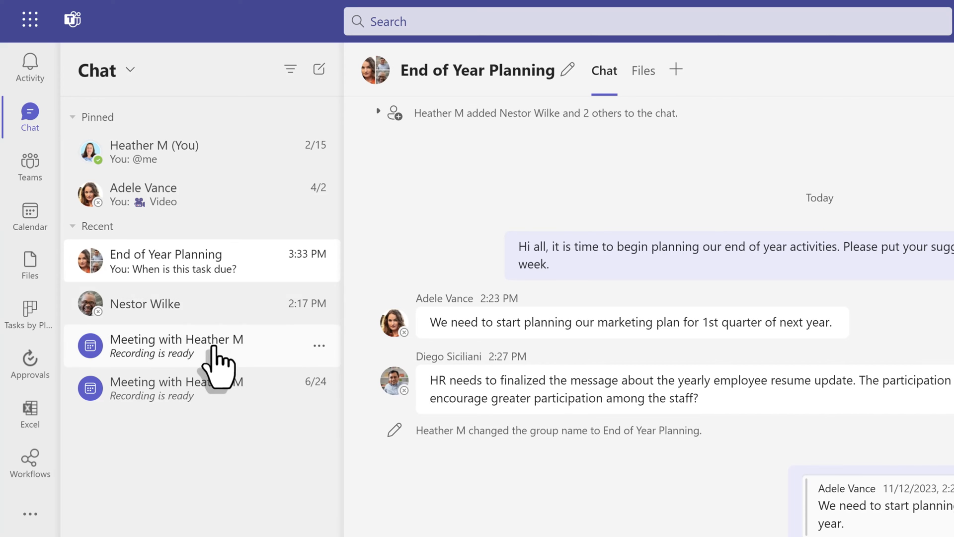
{"action": "mouse_move", "coordinate": [177, 304]}
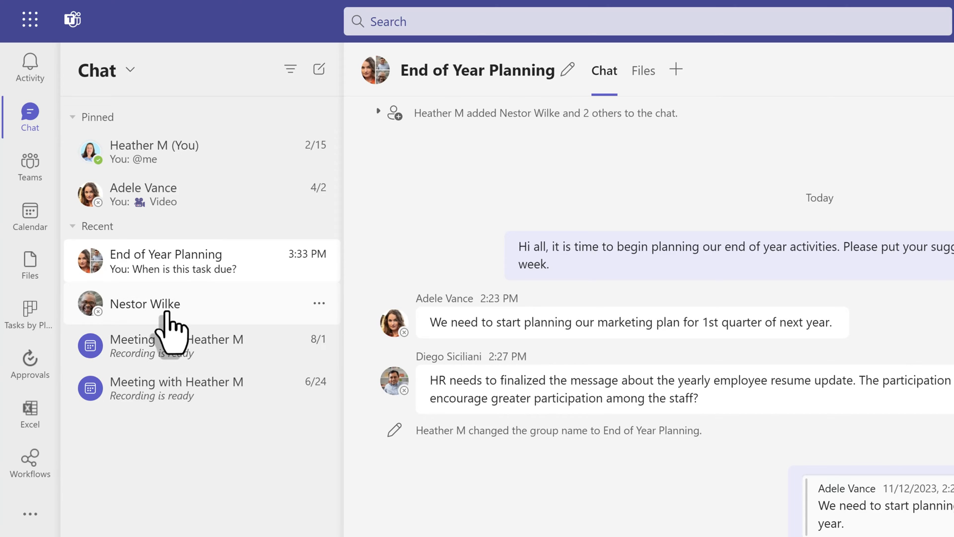
Message the colleague one-on-one: 'Hey I could use your input to this message'.
{"action": "left_click", "coordinate": [145, 305]}
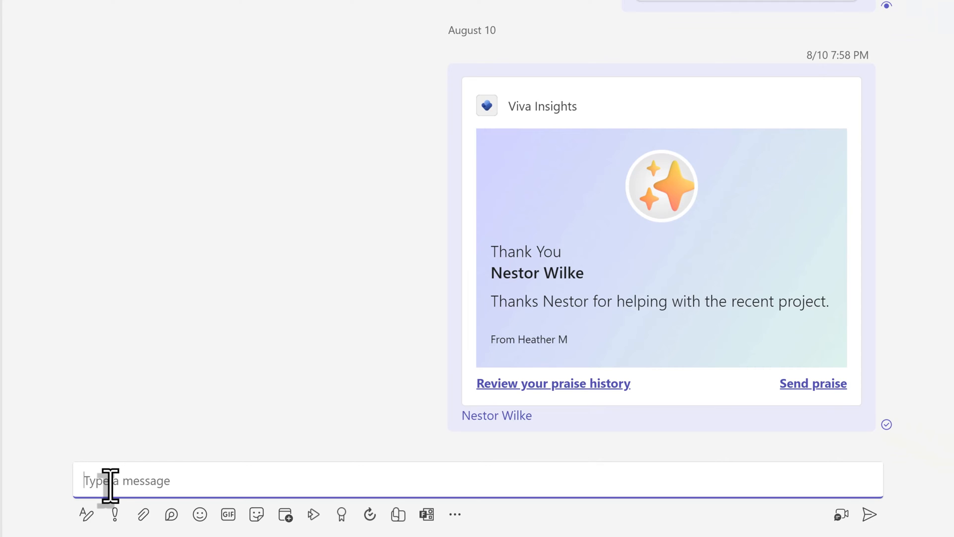
{"action": "type", "text": "Hey I could use"}
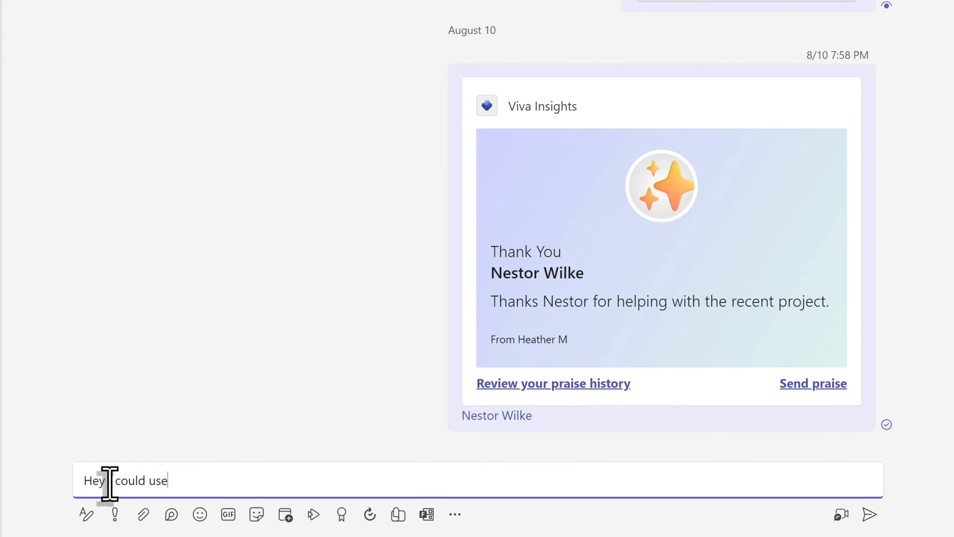
{"action": "type", "text": "your input to this messa"}
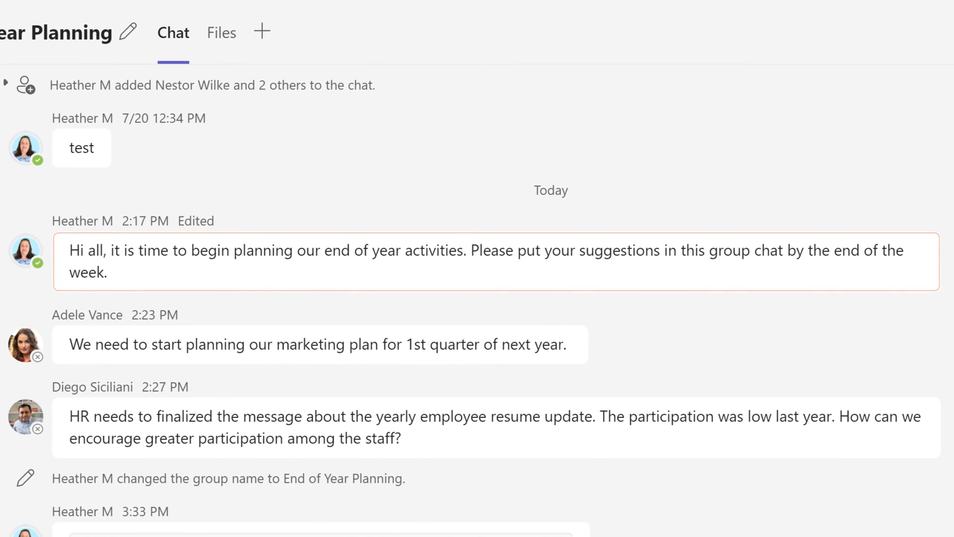
{"action": "mouse_move", "coordinate": [597, 329]}
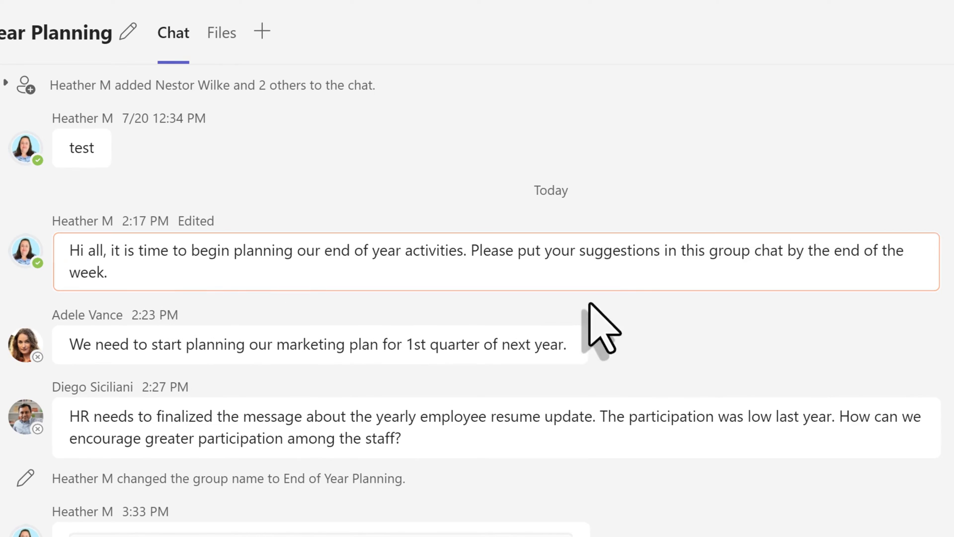
{"action": "mouse_move", "coordinate": [281, 295]}
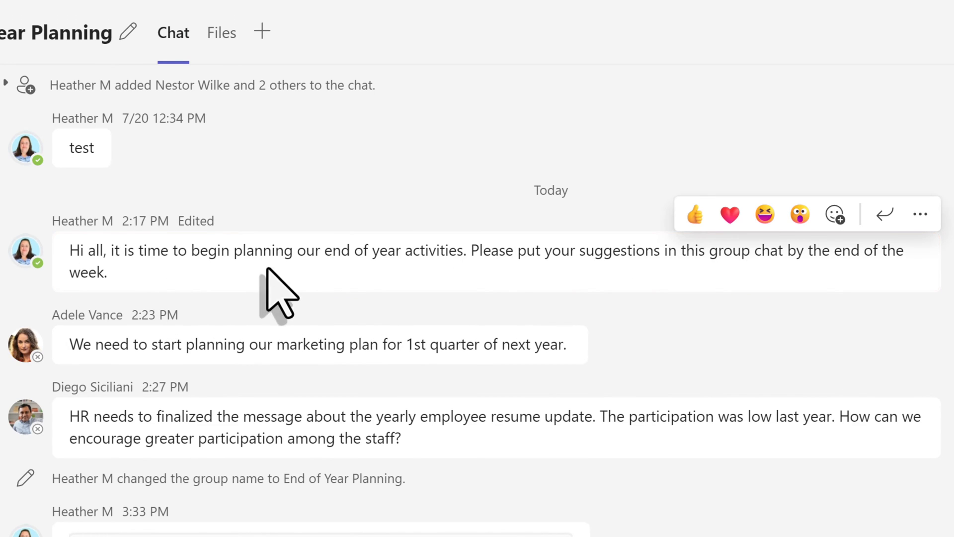
{"action": "mouse_move", "coordinate": [371, 316]}
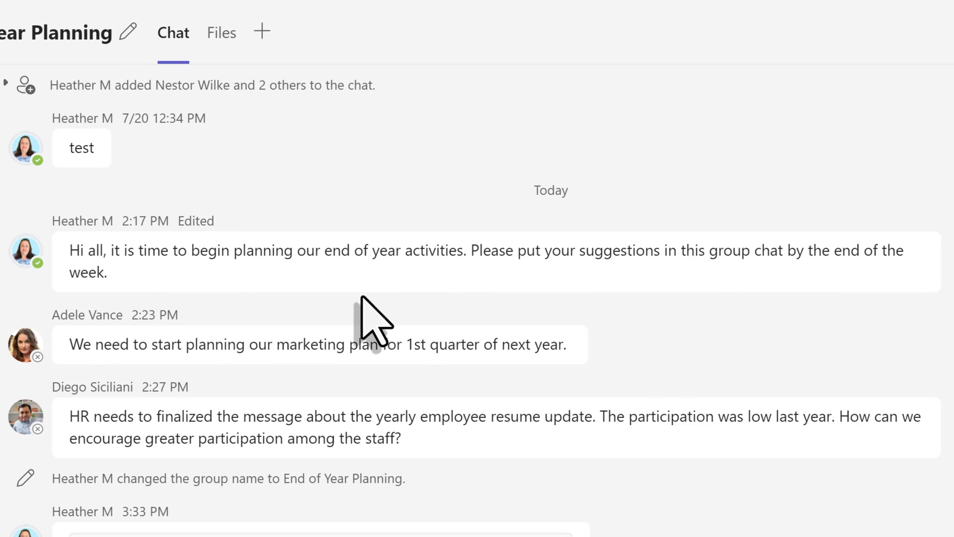
Scroll the End of Year Planning chat back to the 'Hi all' planning message.
{"action": "scroll", "scroll_direction": "down", "scroll_amount": 3}
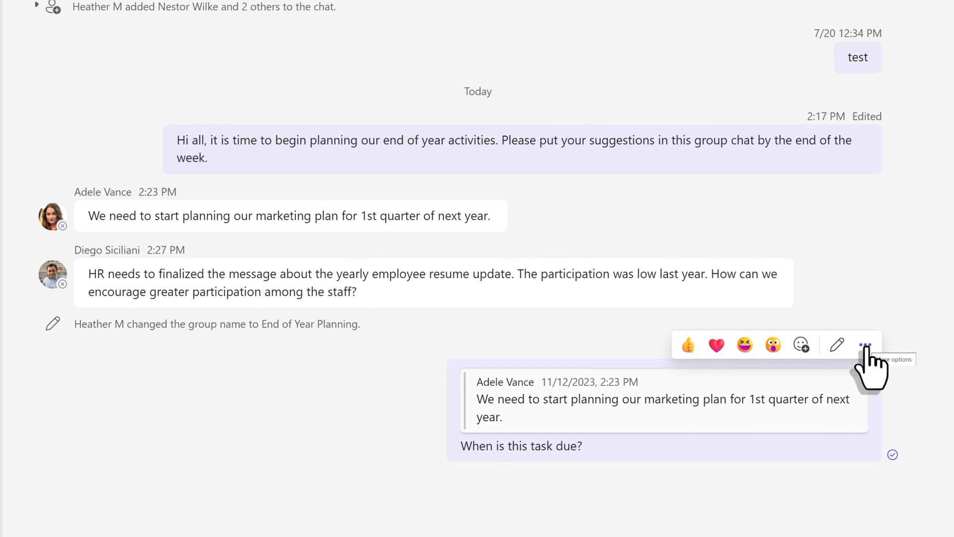
Delete your own 'When is this task due?' reply from the planning chat.
{"action": "left_click", "coordinate": [865, 345]}
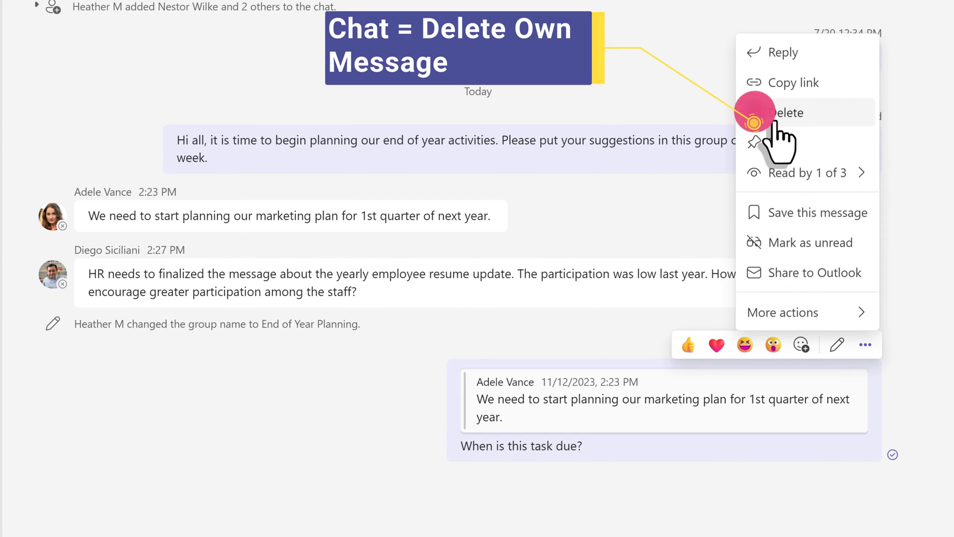
{"action": "left_click", "coordinate": [787, 113]}
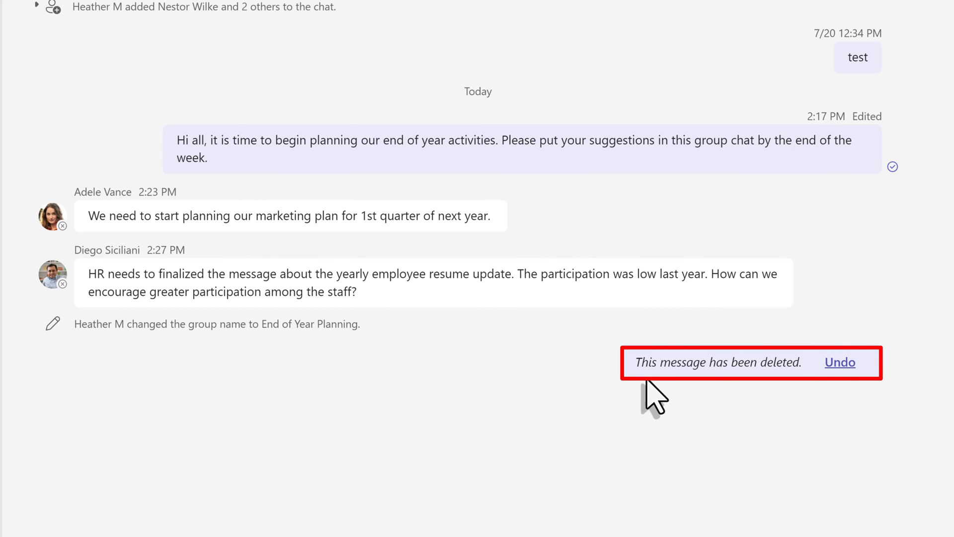
{"action": "mouse_move", "coordinate": [718, 402]}
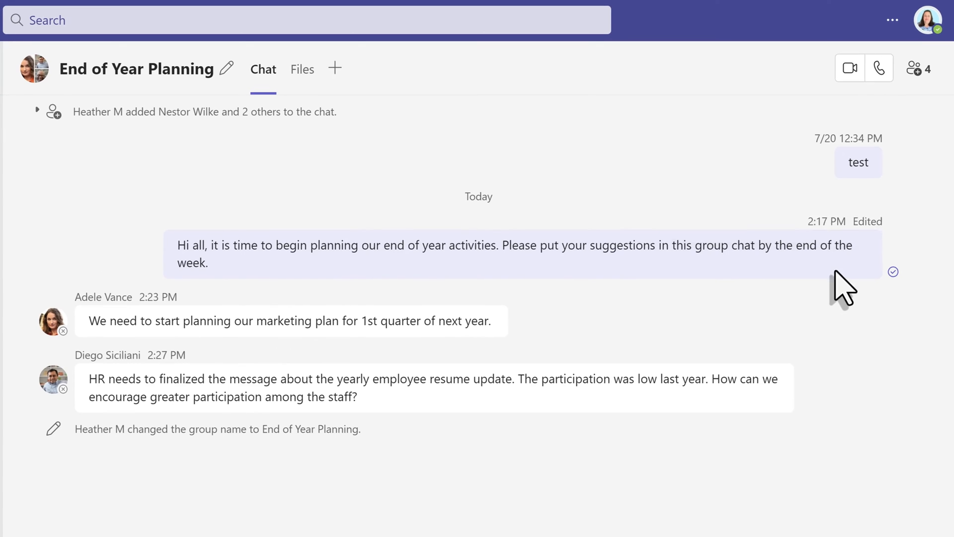
Pin the 'Hi all, it is time to begin planning' kickoff message to the chat.
{"action": "left_click", "coordinate": [869, 216]}
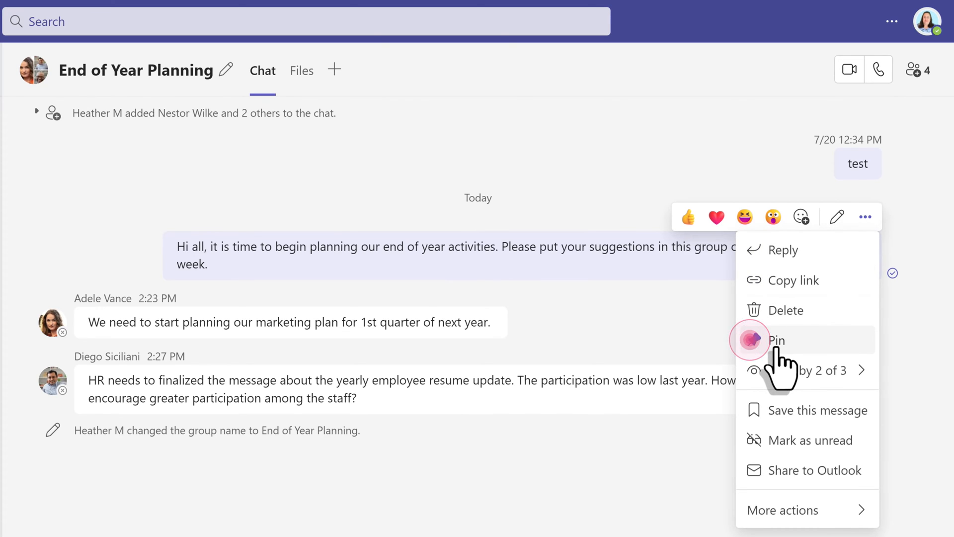
{"action": "left_click", "coordinate": [777, 340]}
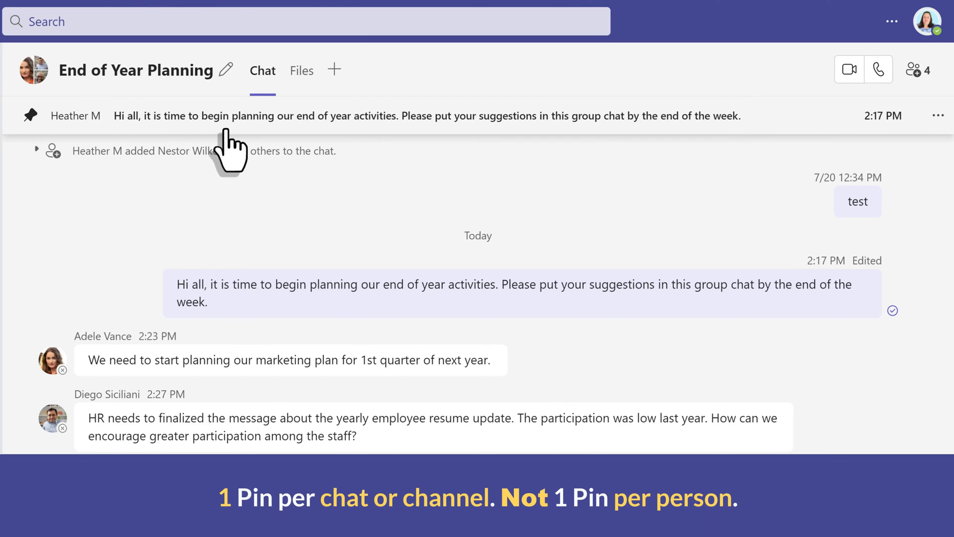
{"action": "mouse_move", "coordinate": [347, 149]}
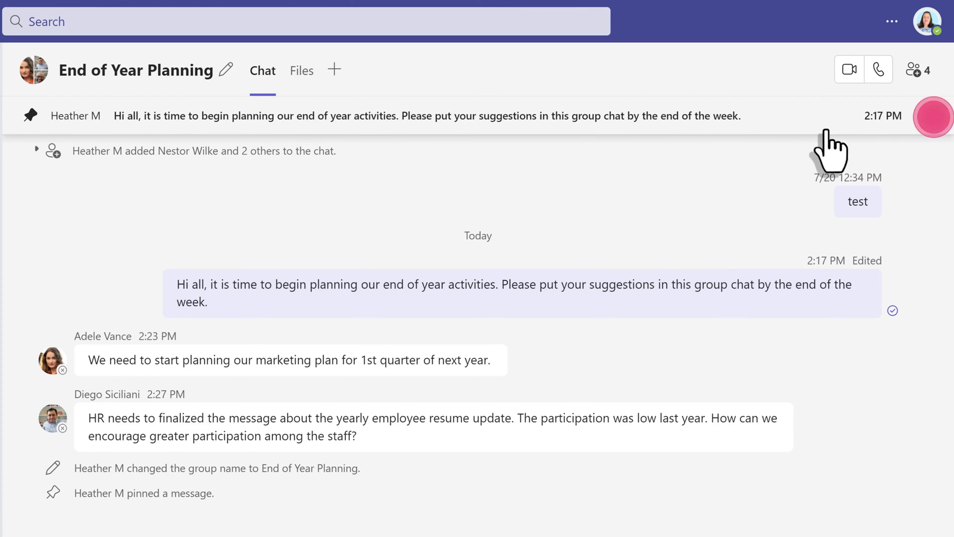
Unpin the planning kickoff message from the chat and confirm unpinning for everyone.
{"action": "left_click", "coordinate": [940, 115]}
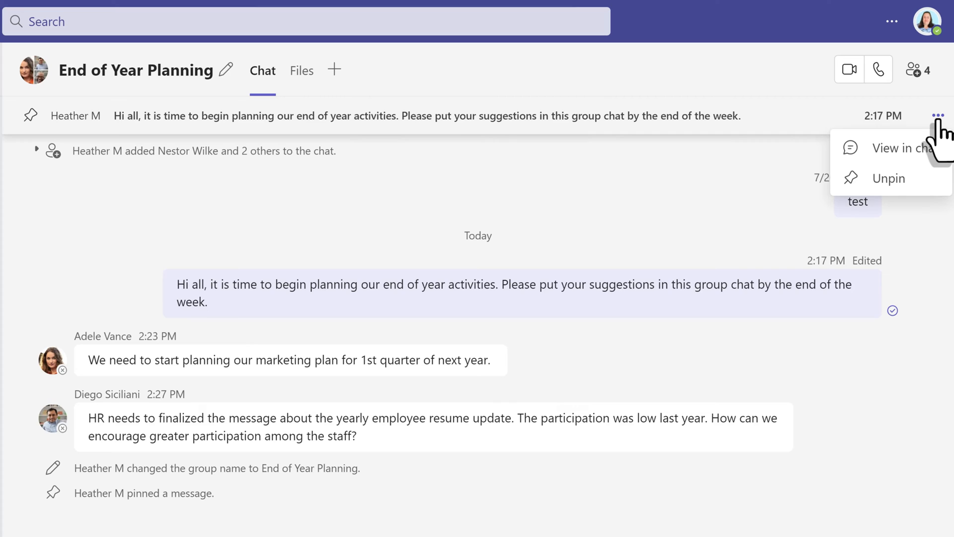
{"action": "mouse_move", "coordinate": [889, 178]}
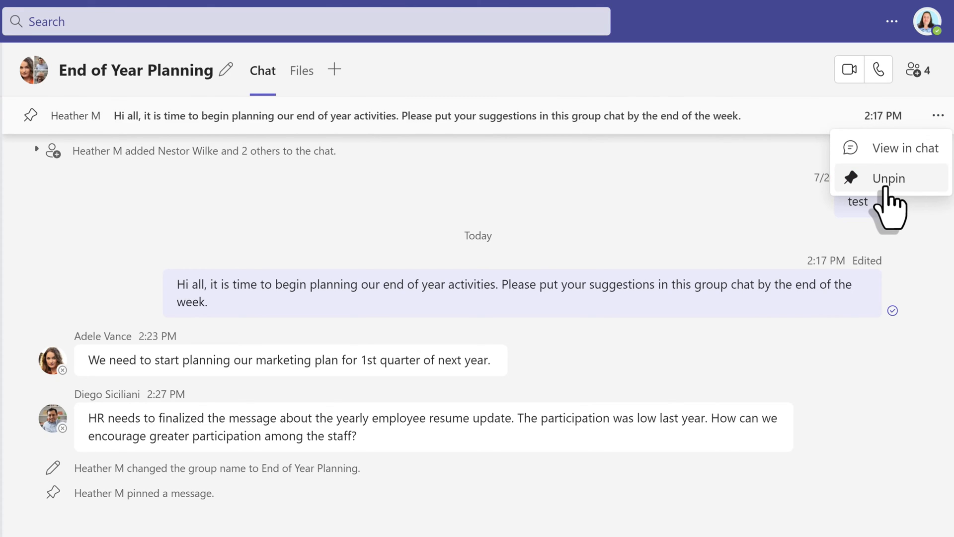
{"action": "left_click", "coordinate": [888, 178]}
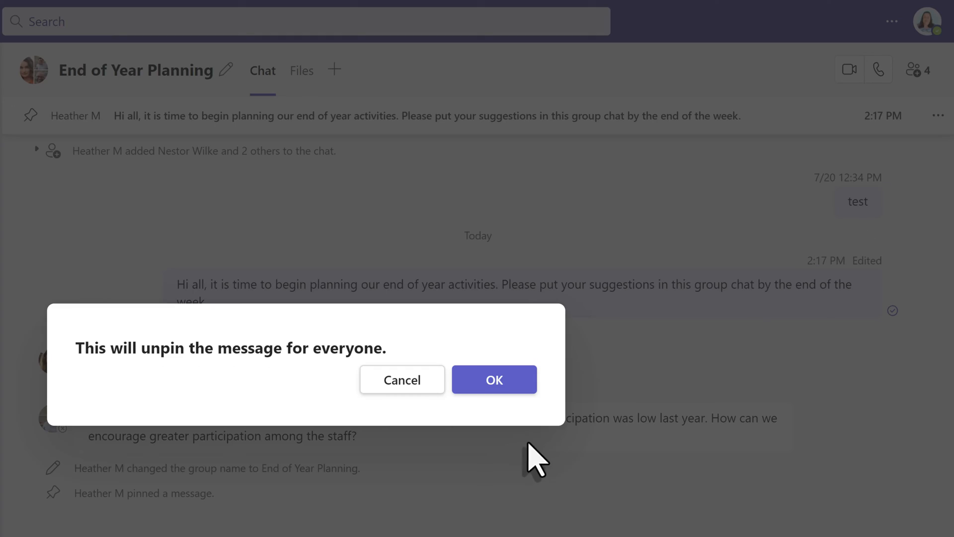
{"action": "mouse_move", "coordinate": [118, 377]}
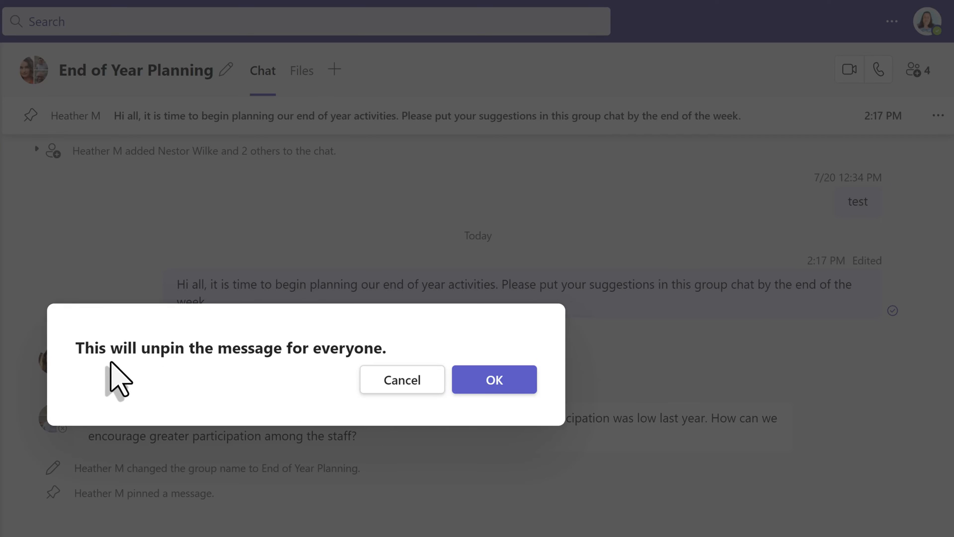
{"action": "left_click", "coordinate": [494, 379]}
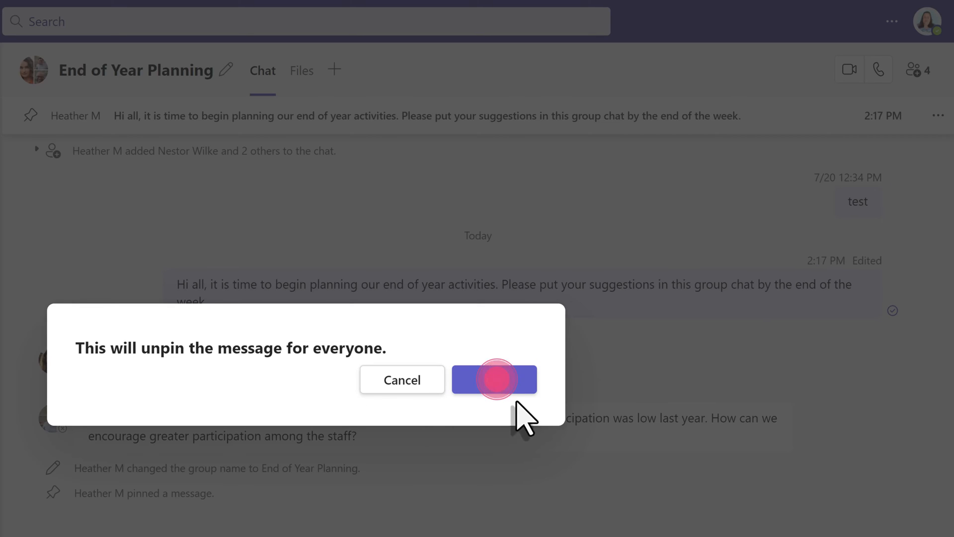
{"action": "left_click", "coordinate": [495, 380]}
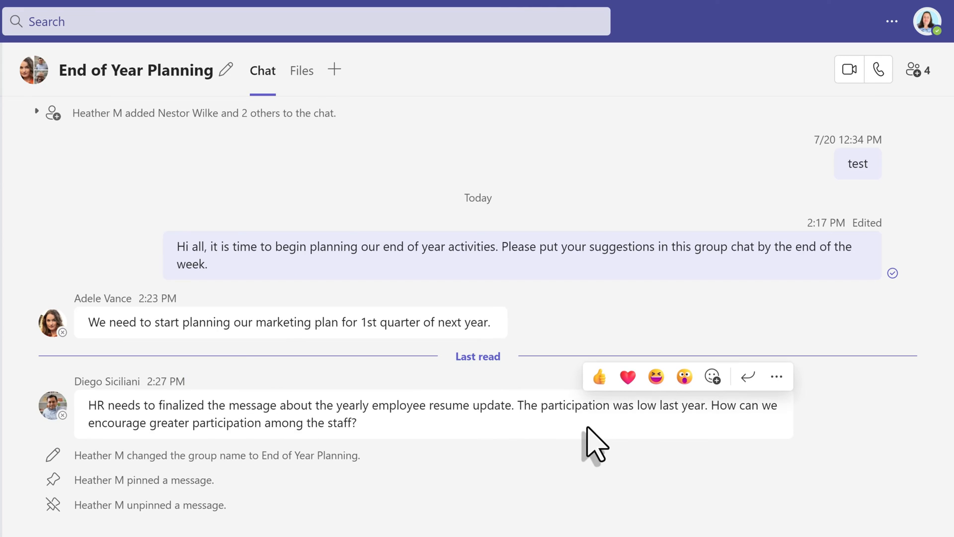
{"action": "mouse_move", "coordinate": [777, 376]}
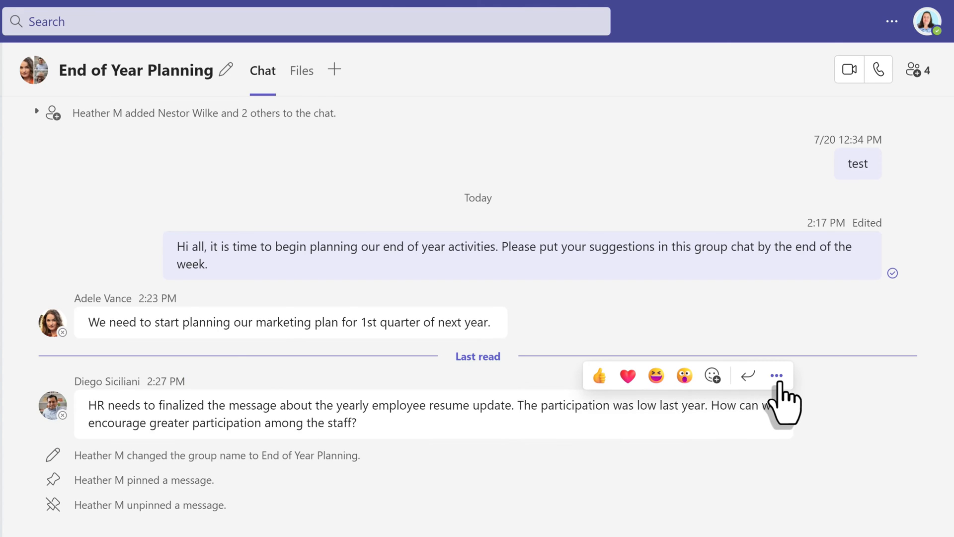
{"action": "mouse_move", "coordinate": [777, 376]}
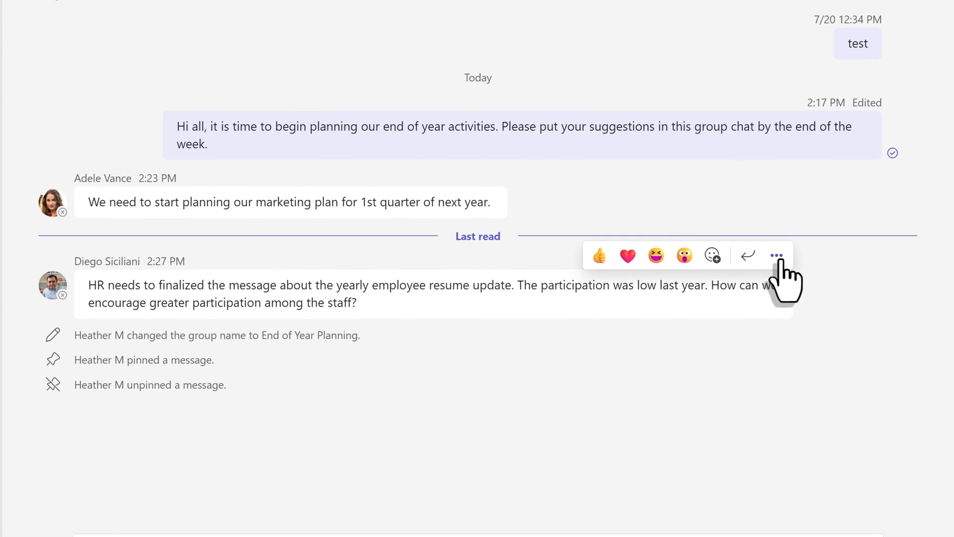
Share Diego Siciliani's HR participation message to Outlook as an email draft.
{"action": "left_click", "coordinate": [777, 256]}
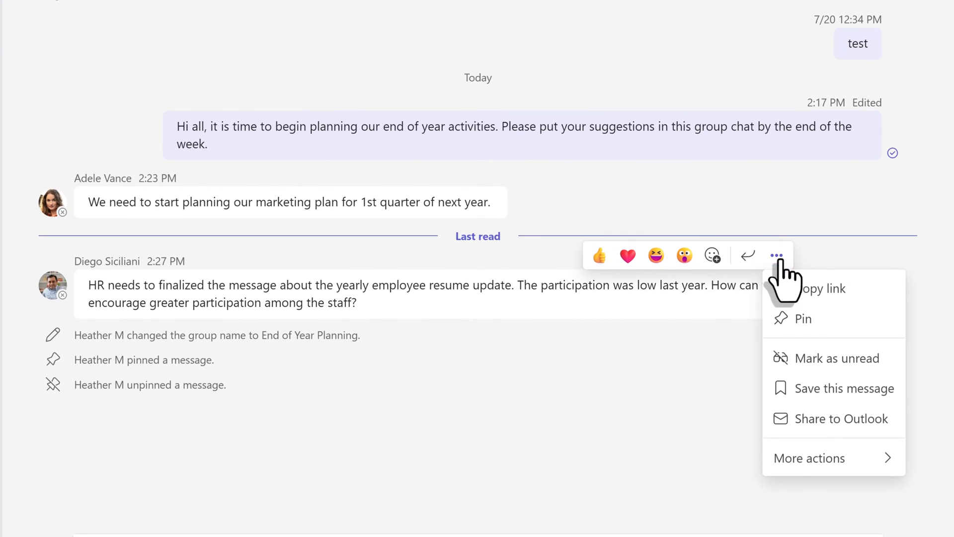
{"action": "mouse_move", "coordinate": [753, 291]}
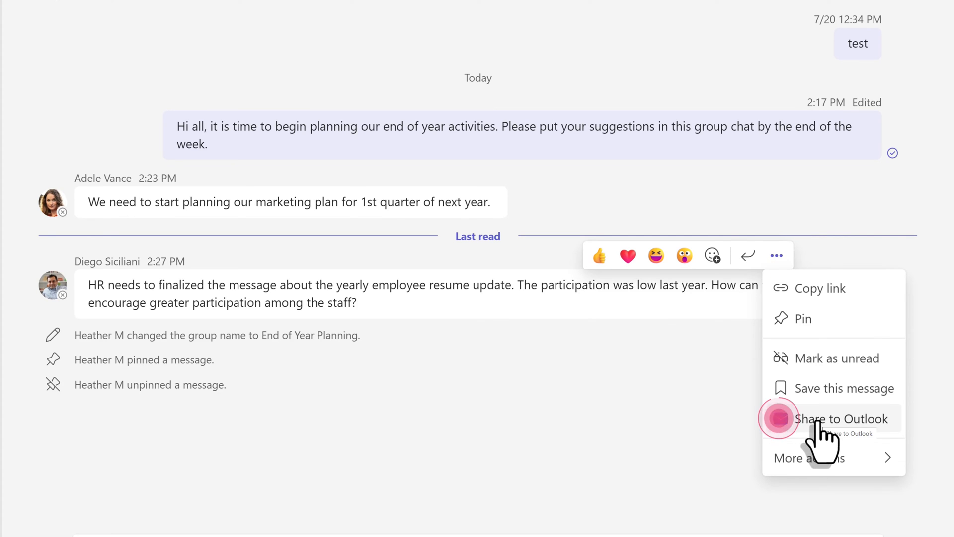
{"action": "left_click", "coordinate": [841, 418]}
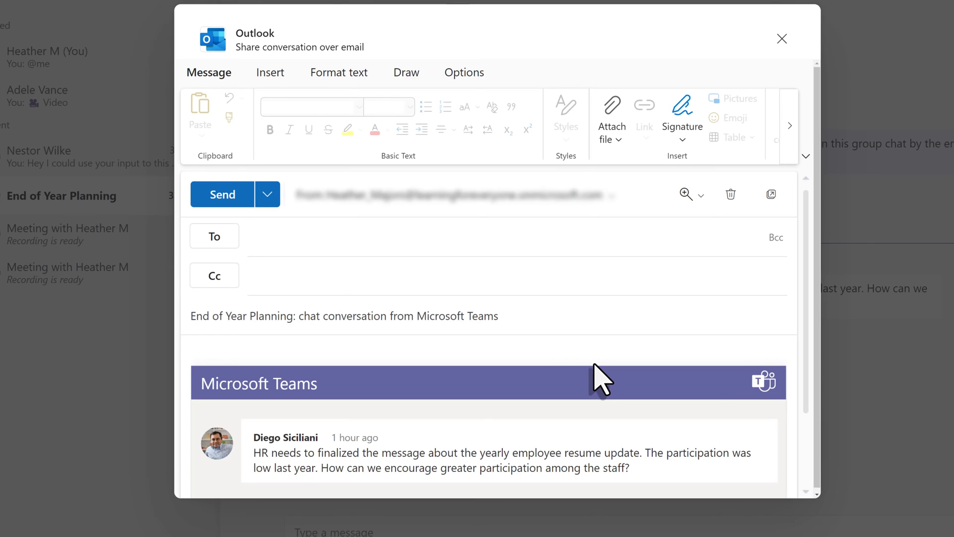
Send the shared HR message to Nestor Wilke with the note 'Please provide input.'.
{"action": "scroll", "scroll_direction": "down", "scroll_amount": 3}
{"action": "type", "text": "Nestor Wilke"}
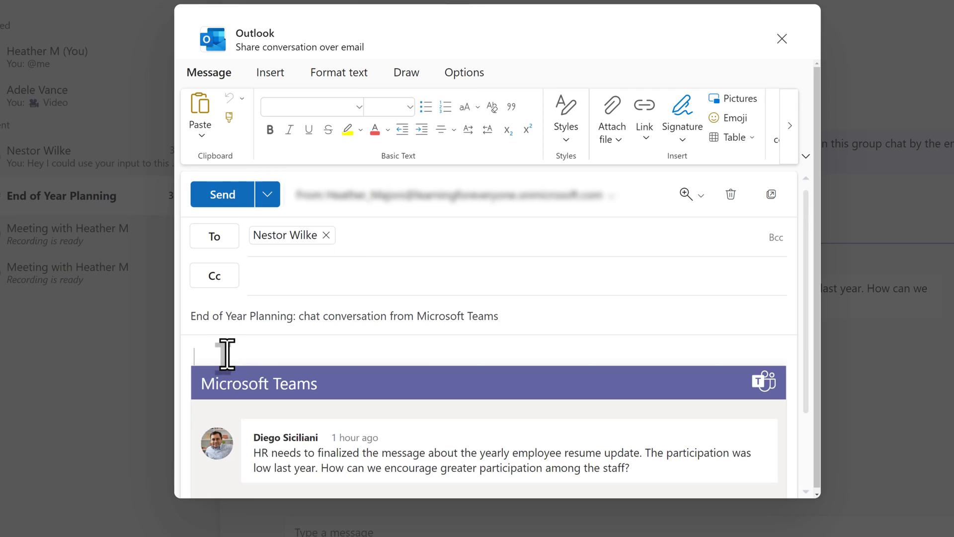
{"action": "type", "text": "Please provide input."}
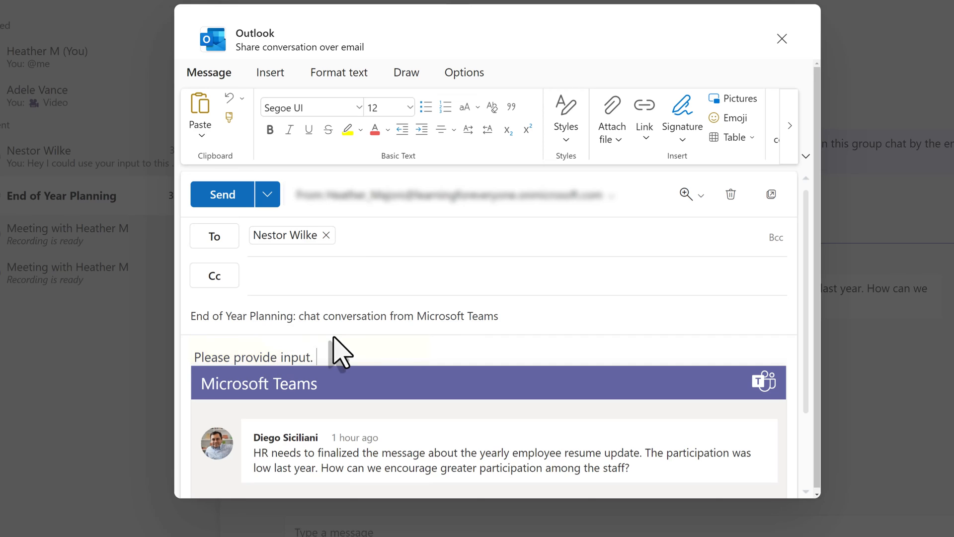
{"action": "left_click", "coordinate": [221, 194]}
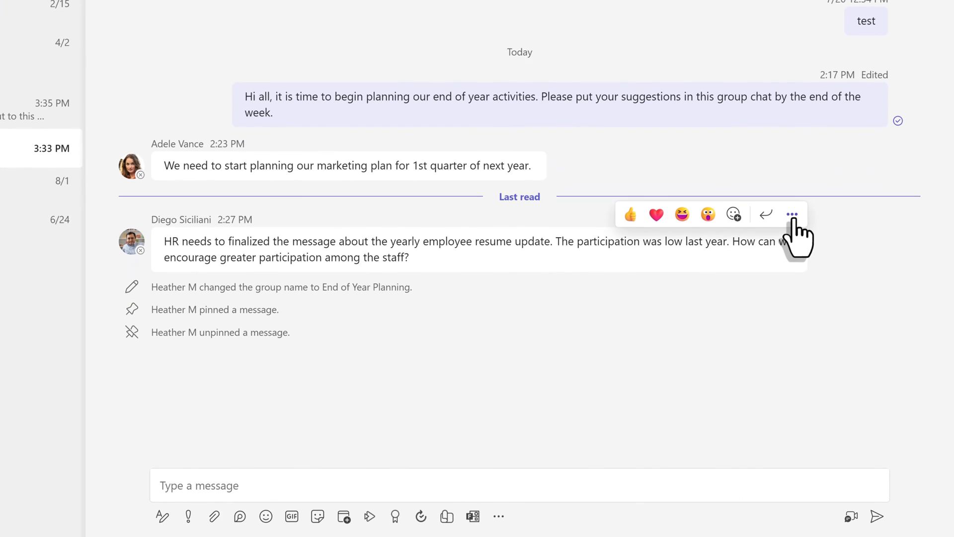
Use More actions on the HR resume-update message to create a task from it.
{"action": "left_click", "coordinate": [792, 215]}
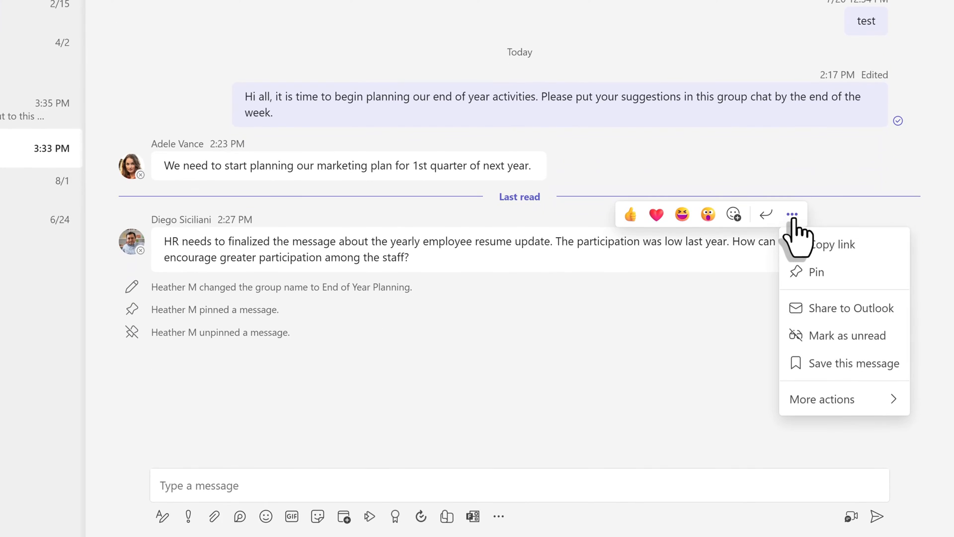
{"action": "mouse_move", "coordinate": [823, 398]}
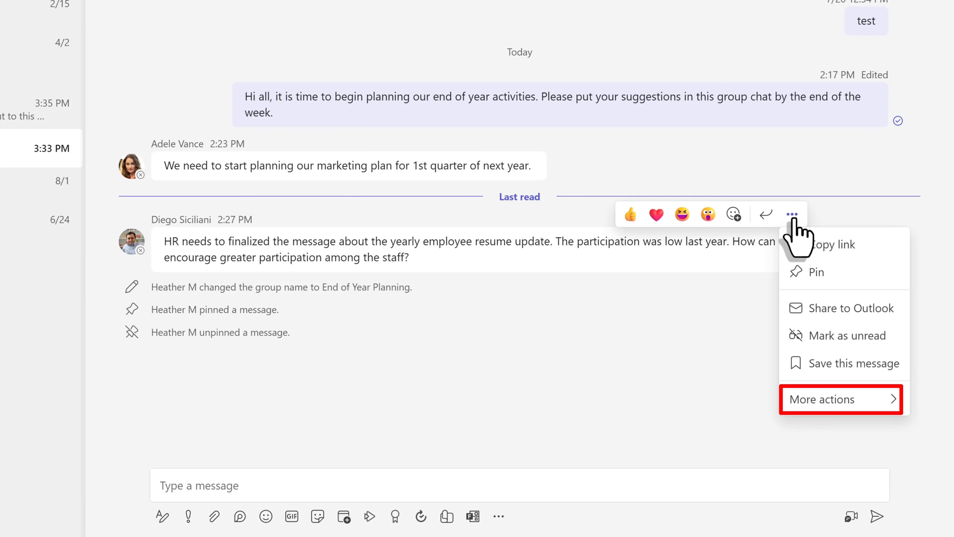
{"action": "left_click", "coordinate": [822, 398]}
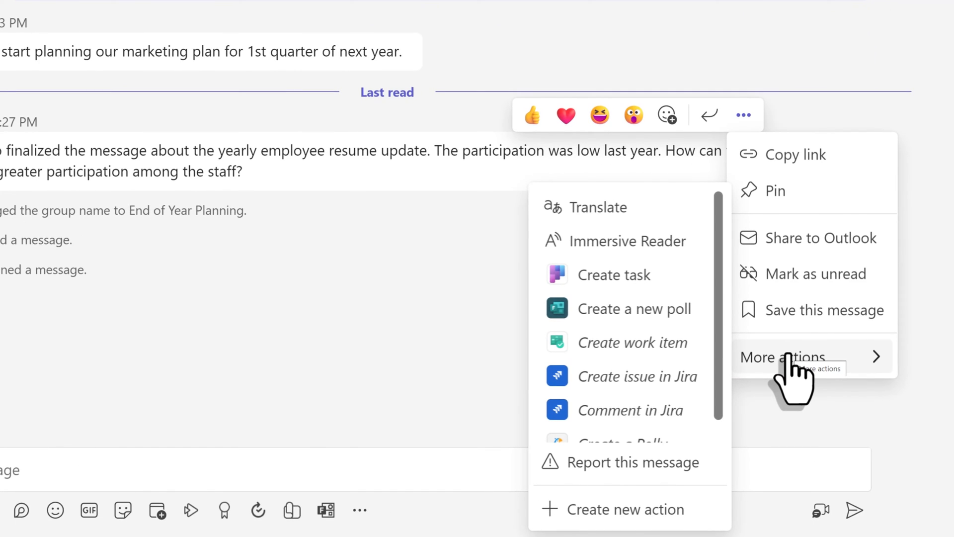
{"action": "mouse_move", "coordinate": [633, 308]}
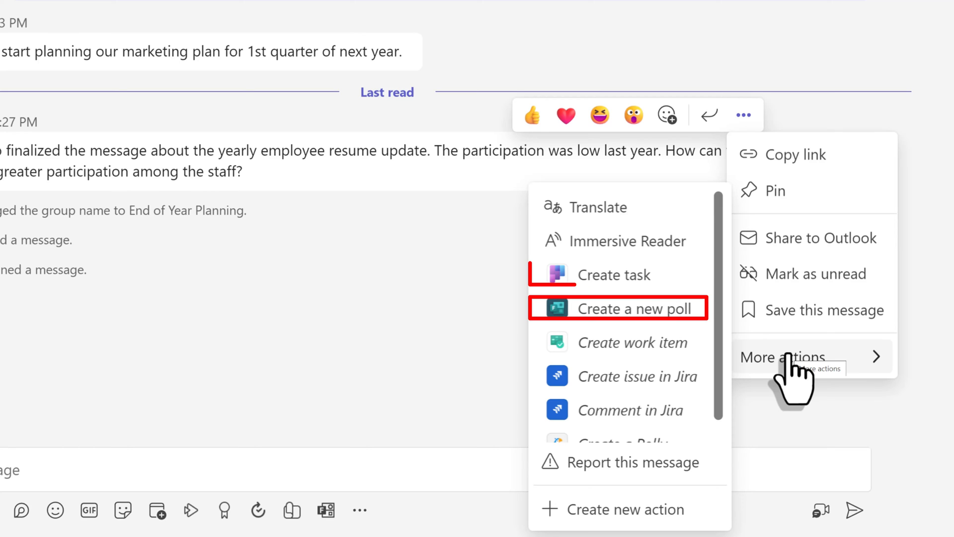
{"action": "mouse_move", "coordinate": [618, 275]}
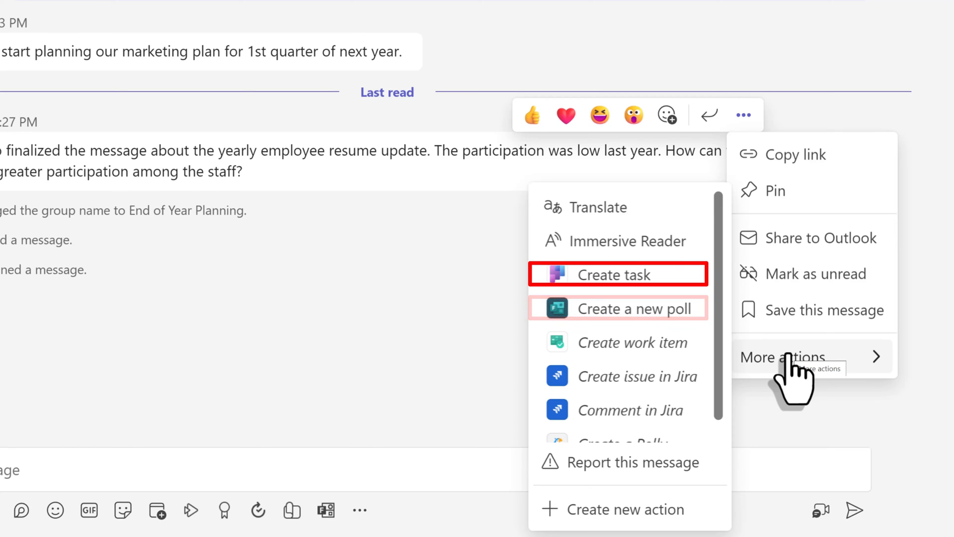
{"action": "left_click", "coordinate": [617, 275]}
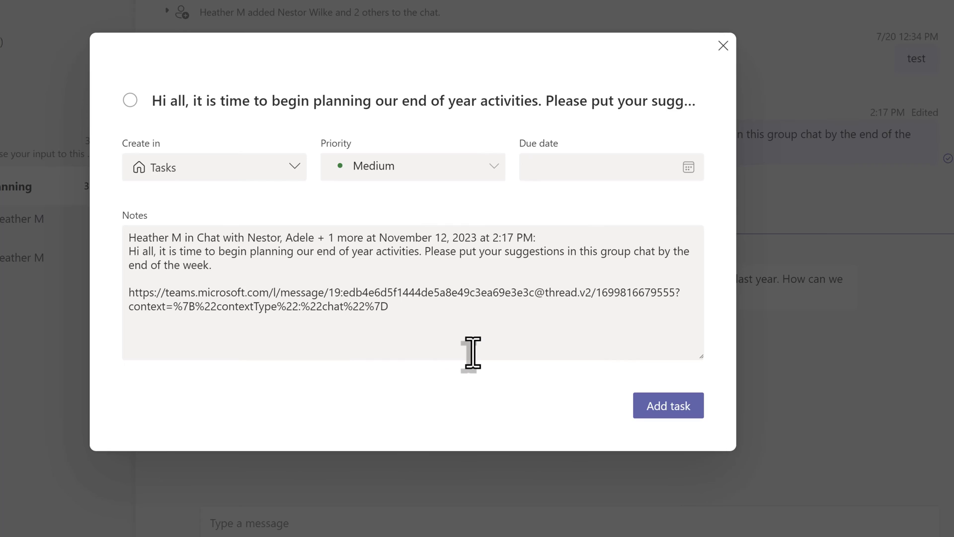
{"action": "mouse_move", "coordinate": [427, 353]}
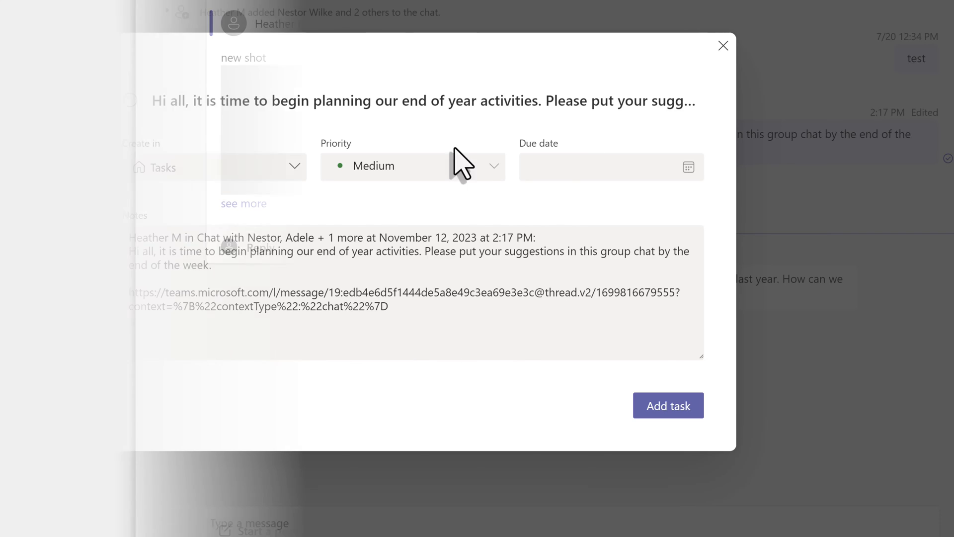
Switch to Teams and show the Feature Testing channel posts under M365 User Support.
{"action": "left_click", "coordinate": [723, 46]}
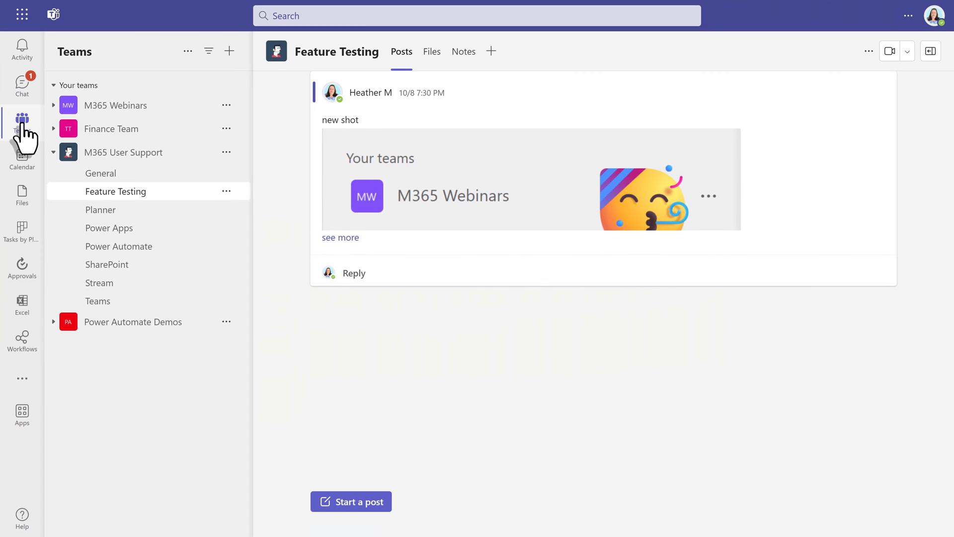
{"action": "mouse_move", "coordinate": [466, 170]}
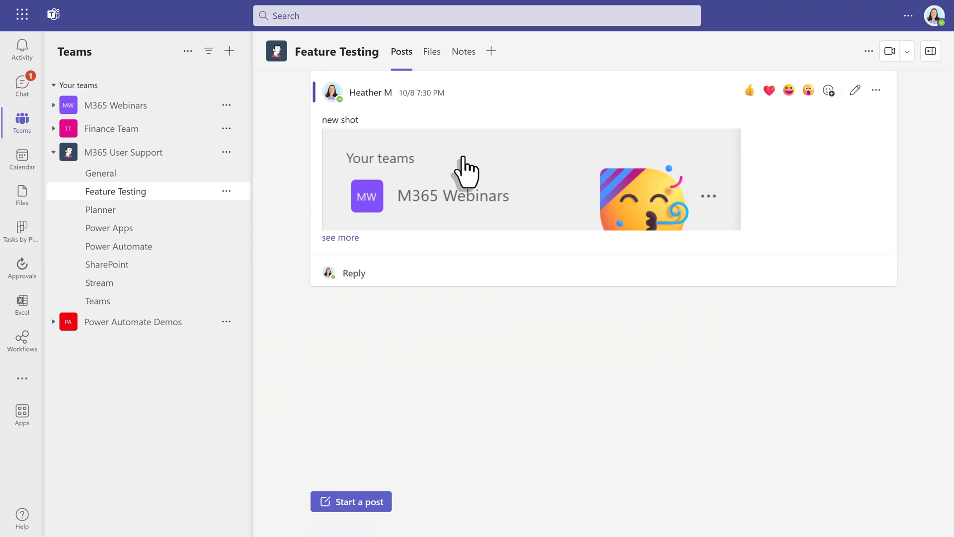
{"action": "mouse_move", "coordinate": [443, 266]}
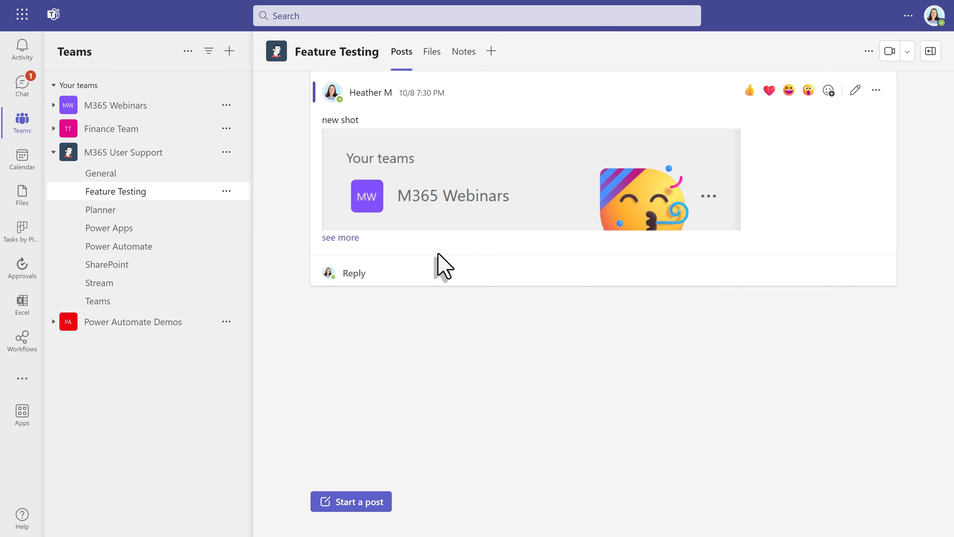
{"action": "left_click", "coordinate": [877, 91]}
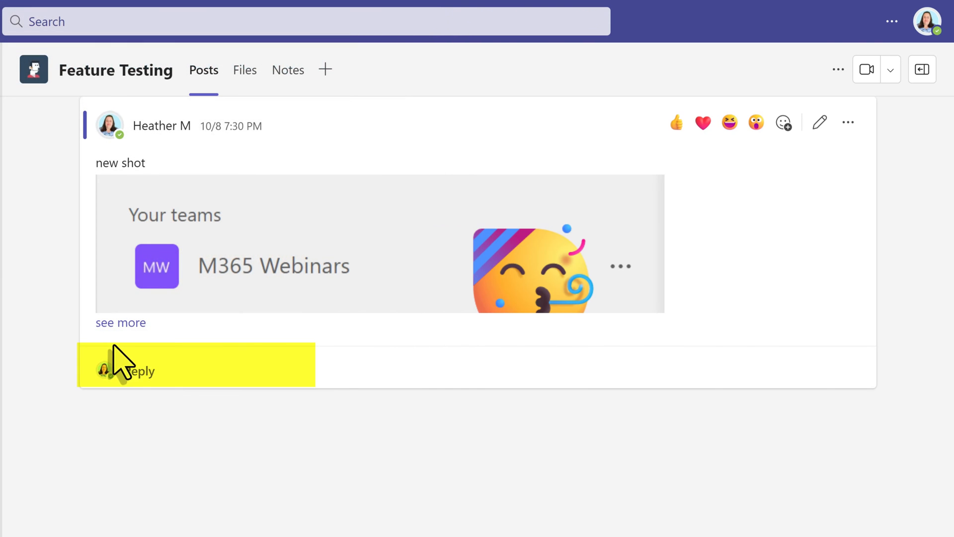
{"action": "mouse_move", "coordinate": [140, 396]}
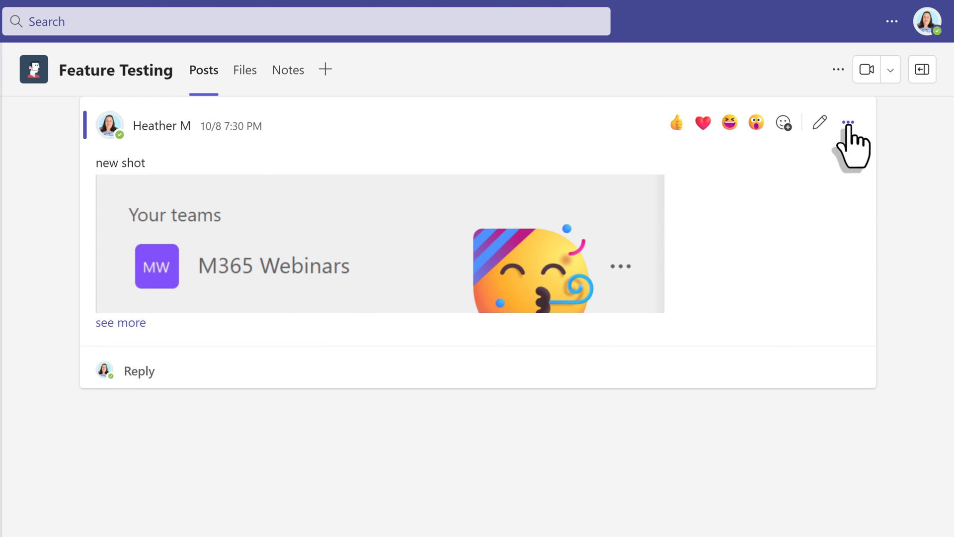
Reply to the new shot post: 'additional questions about where to find your files?'.
{"action": "left_click", "coordinate": [847, 122]}
{"action": "type", "text": "Hey all, any"}
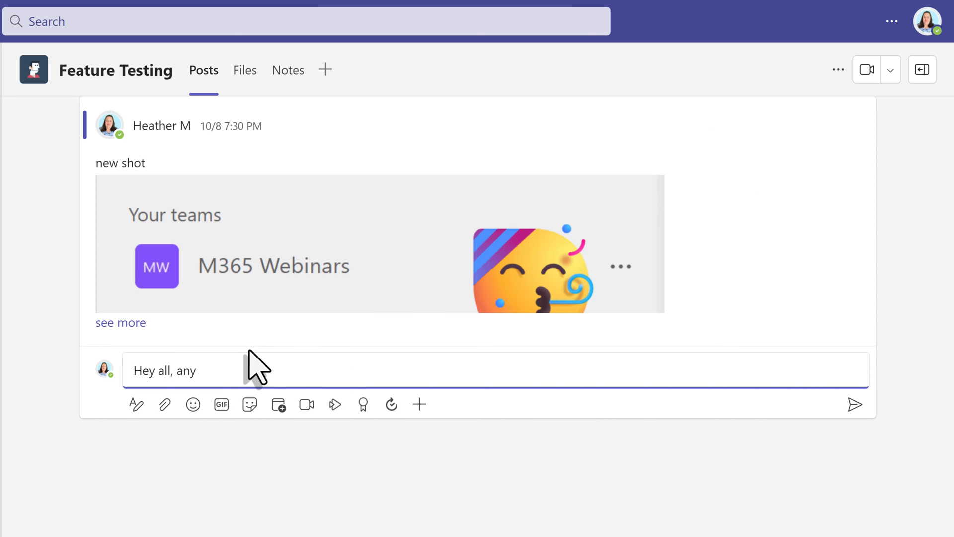
{"action": "type", "text": "additional questions about where to"}
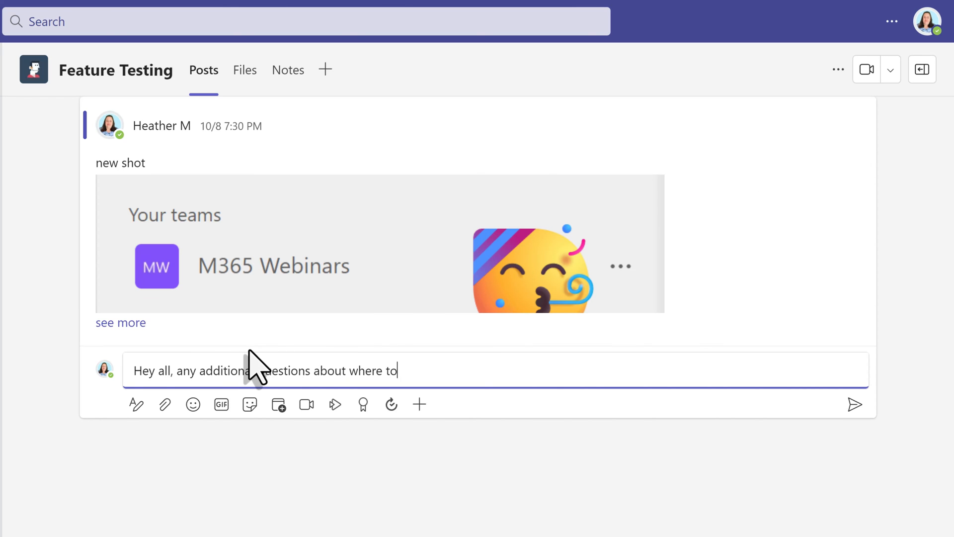
{"action": "type", "text": "find your files?"}
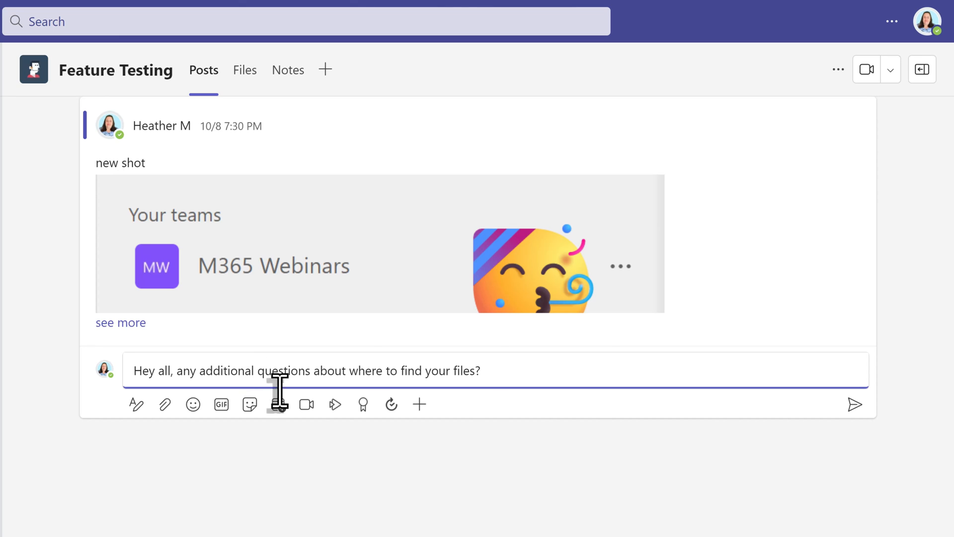
{"action": "left_click", "coordinate": [855, 405]}
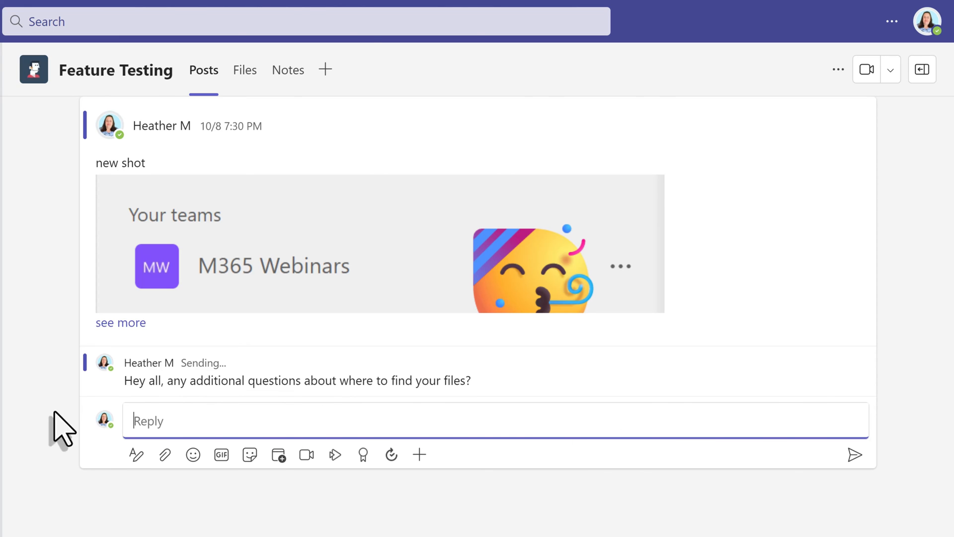
{"action": "key", "text": "f11"}
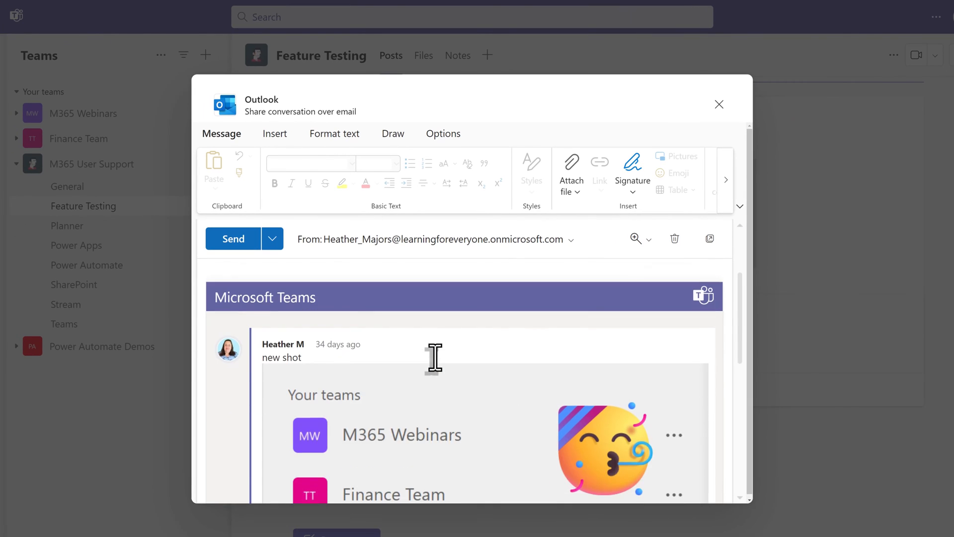
Scroll through the Outlook email preview of the shared thread, including Nestor Wilke's reply.
{"action": "scroll", "scroll_direction": "down", "scroll_amount": 3}
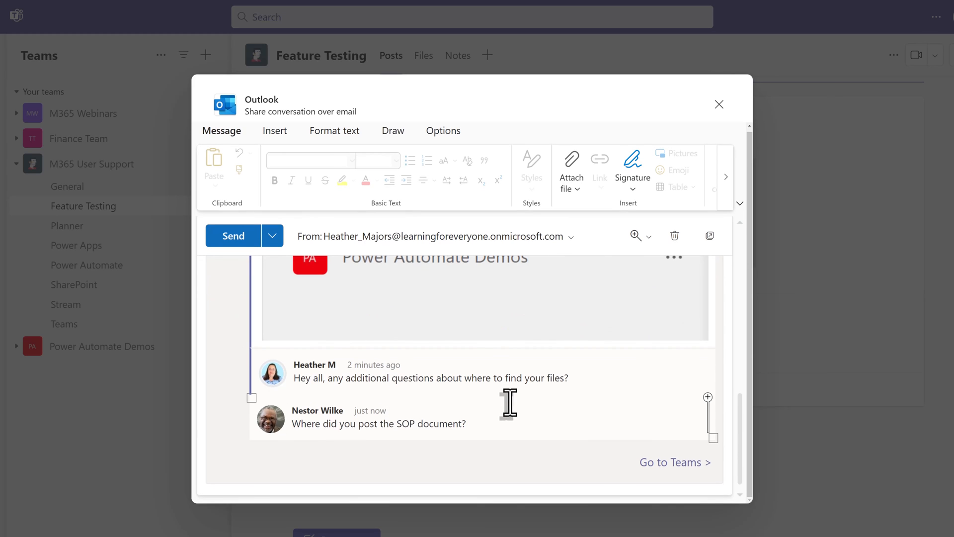
{"action": "mouse_move", "coordinate": [522, 407]}
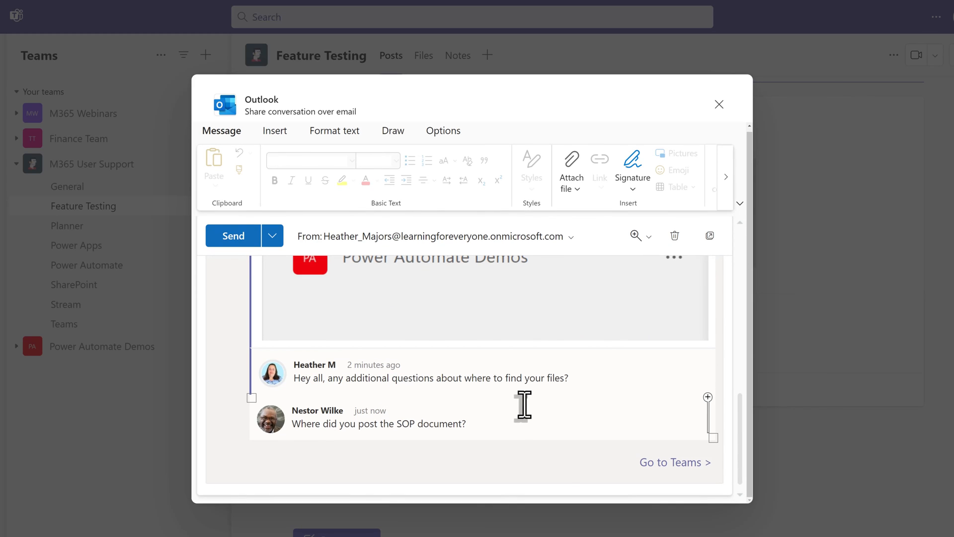
{"action": "mouse_move", "coordinate": [521, 409]}
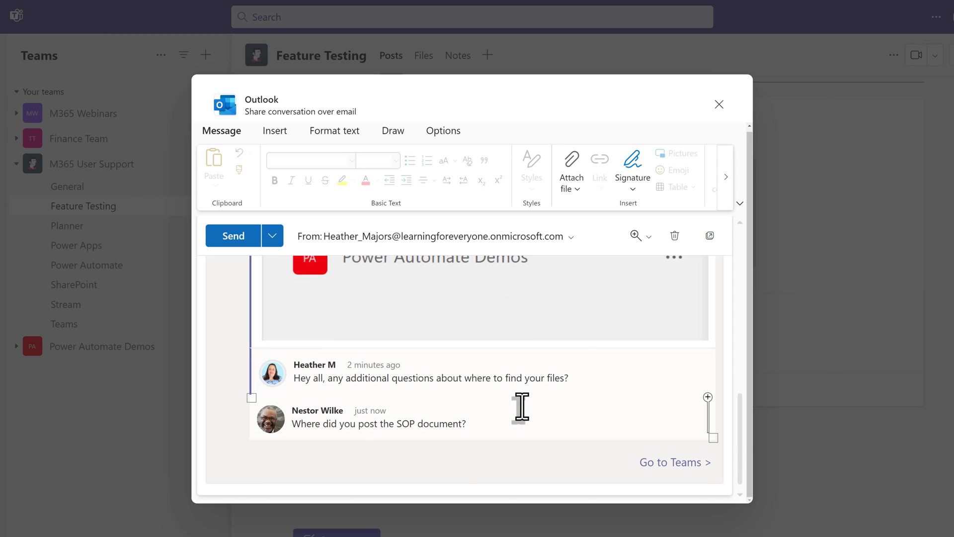
{"action": "mouse_move", "coordinate": [554, 398]}
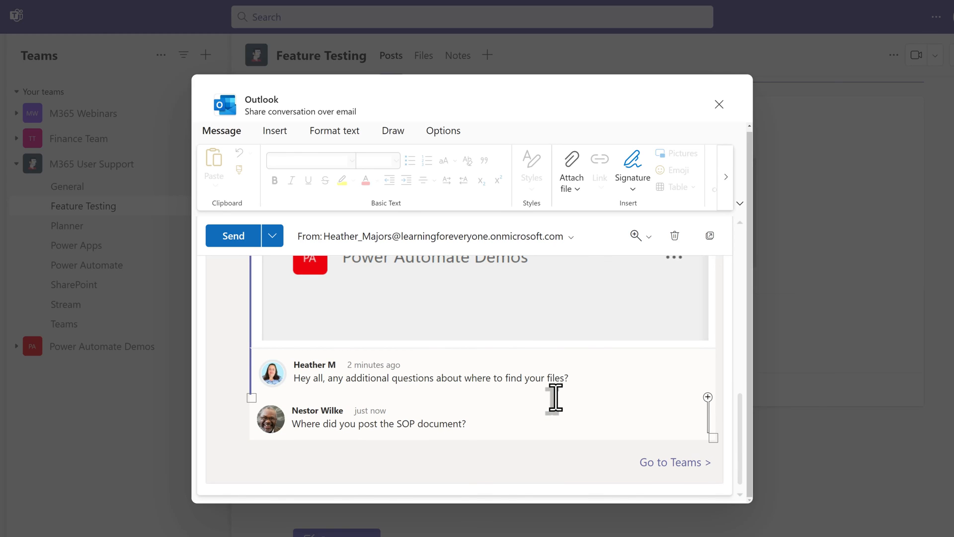
{"action": "scroll", "scroll_direction": "up", "scroll_amount": 3}
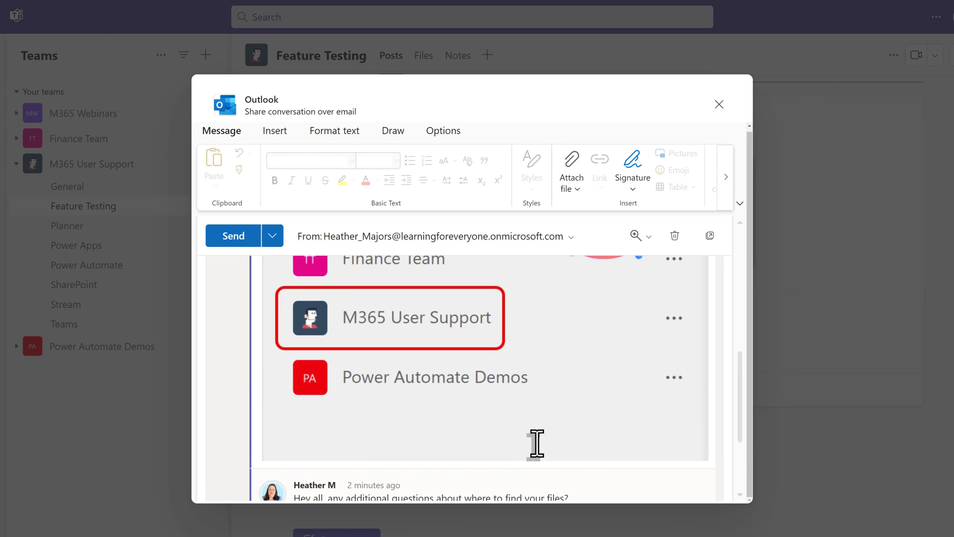